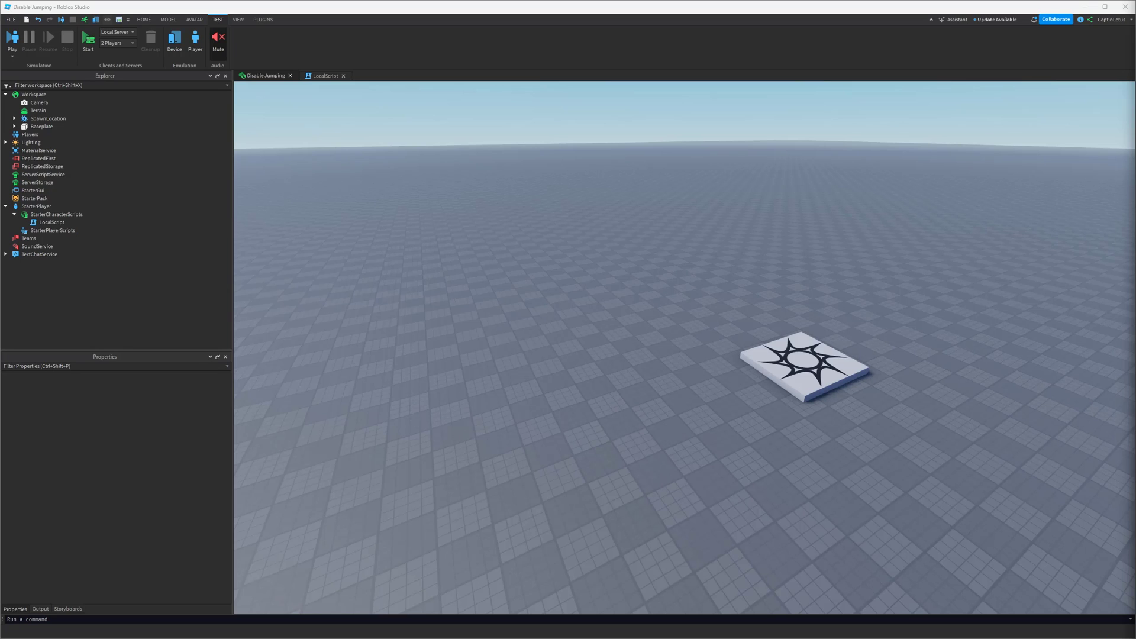
Select the old LocalScript under StarterCharacterScripts for deletion
left_click(344, 75)
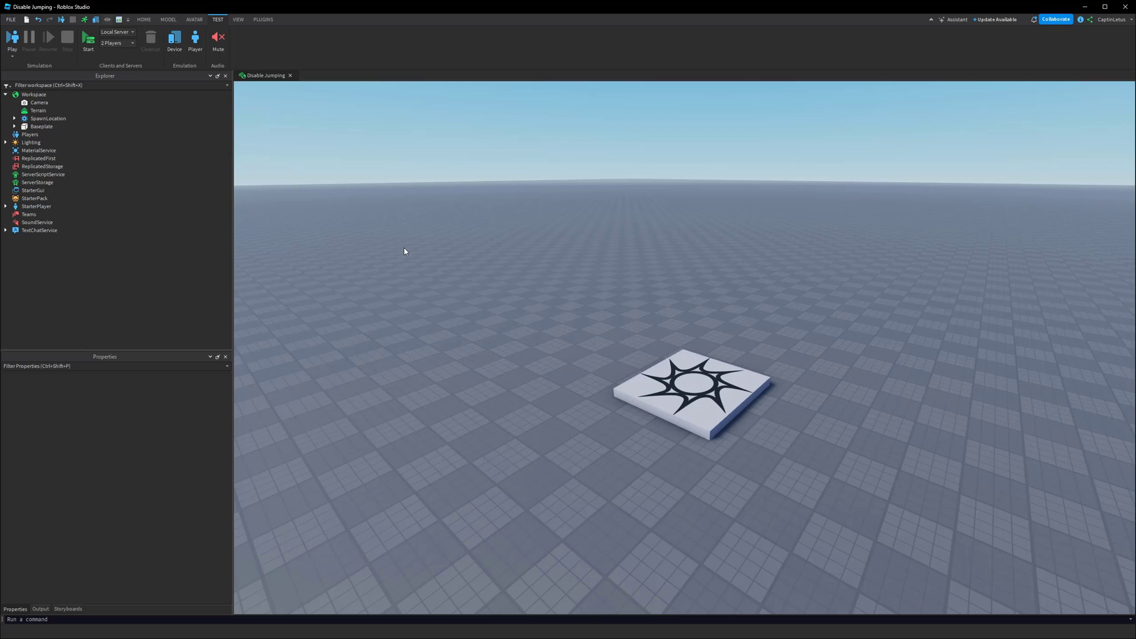
mouse_move(399, 250)
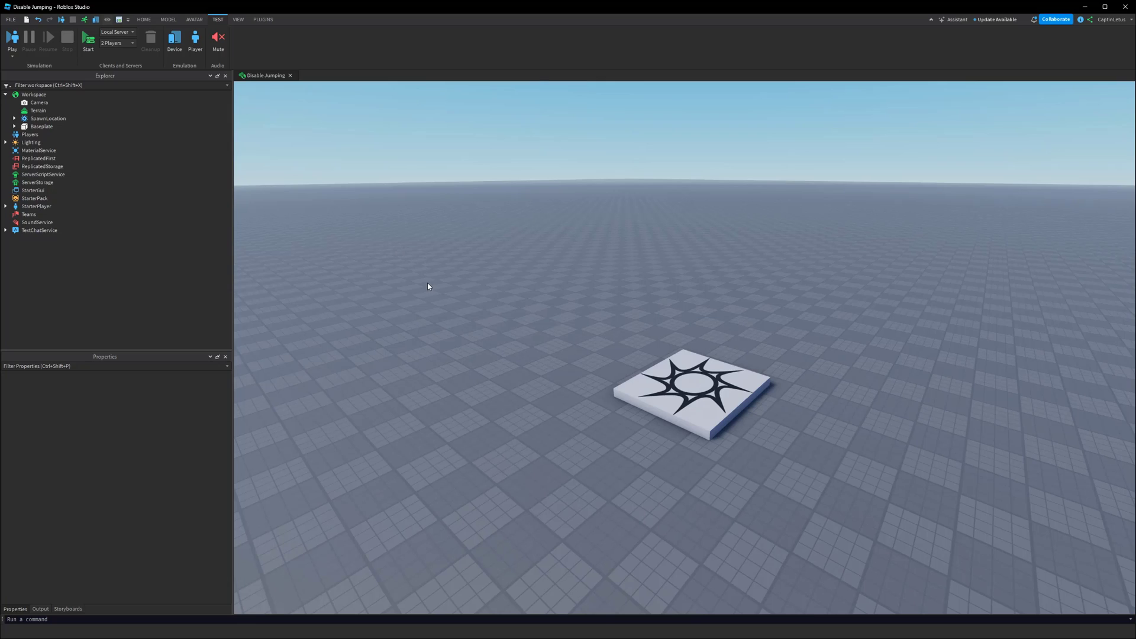
View StarterPlayer's properties and start a playtest under iPhone X device emulation
left_click(36, 206)
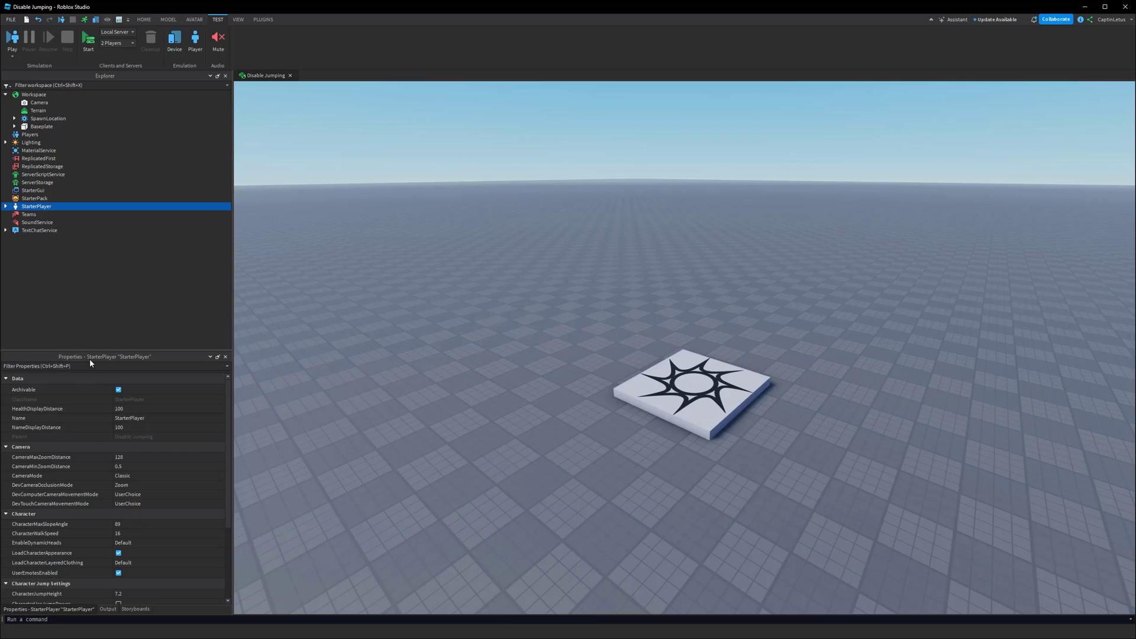
scroll("down", 3)
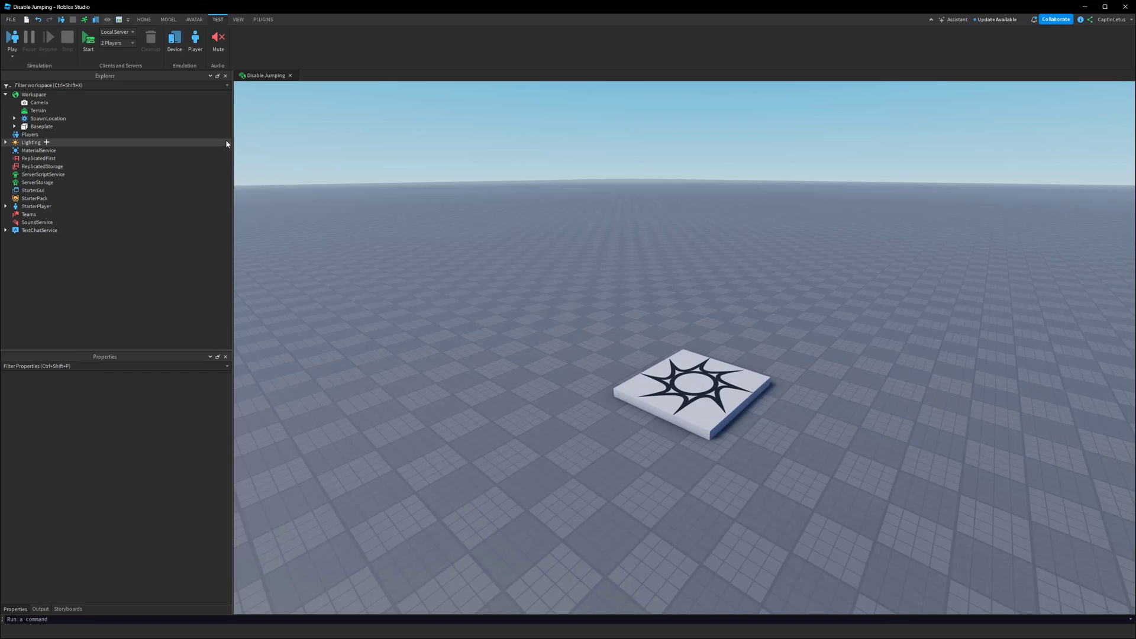
left_click(178, 36)
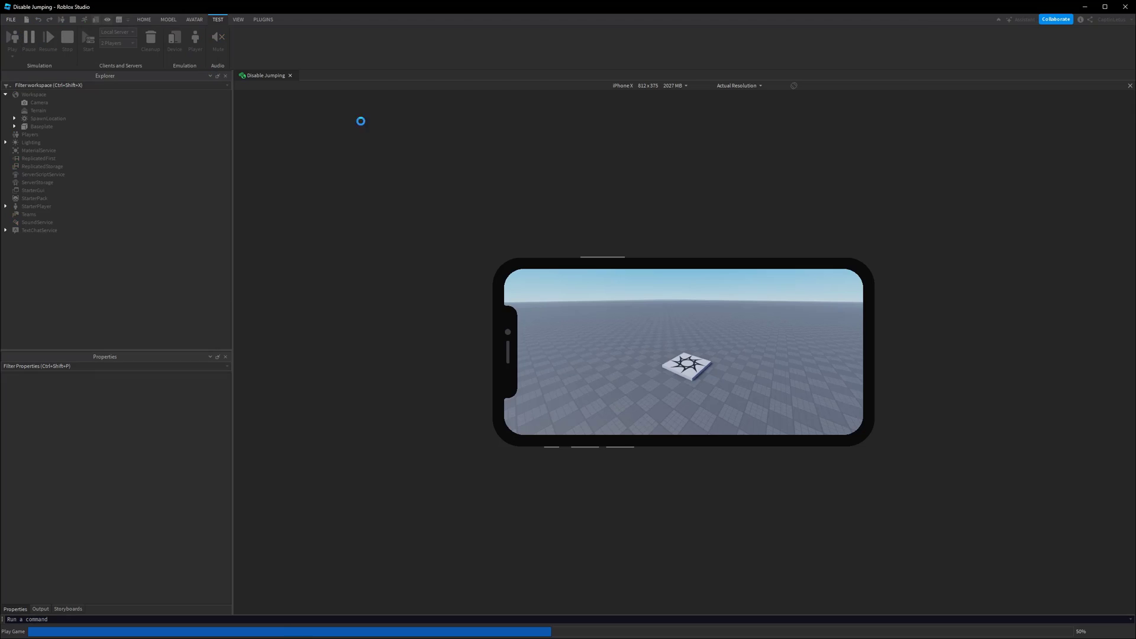
Interact with the phone-emulated playtest once the character spawns with the jump button
left_click(9, 34)
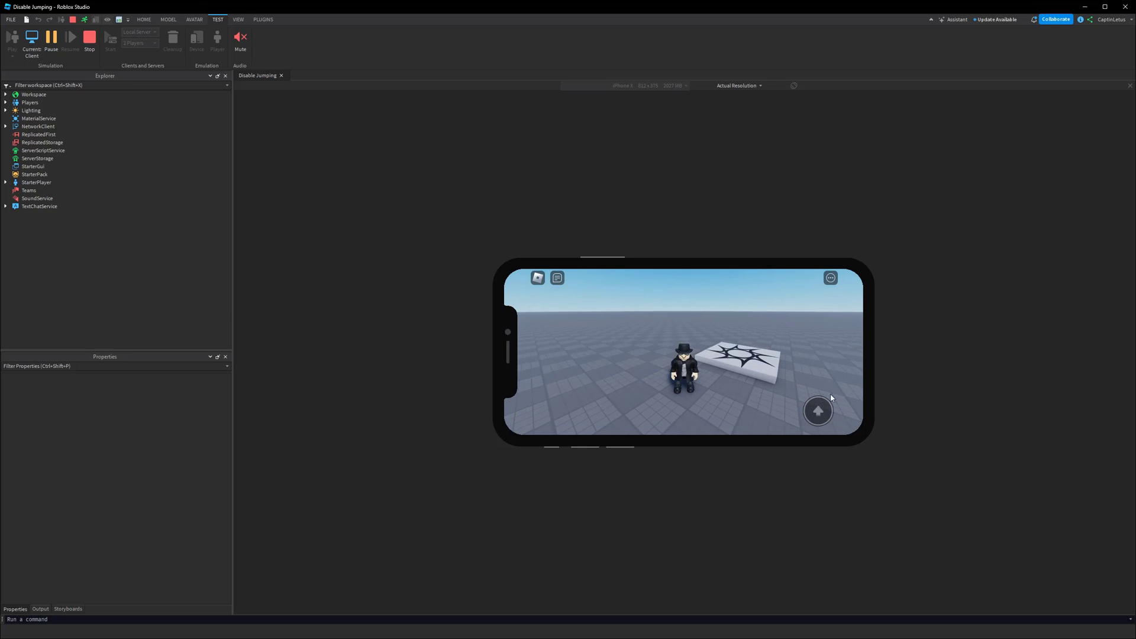
mouse_move(826, 444)
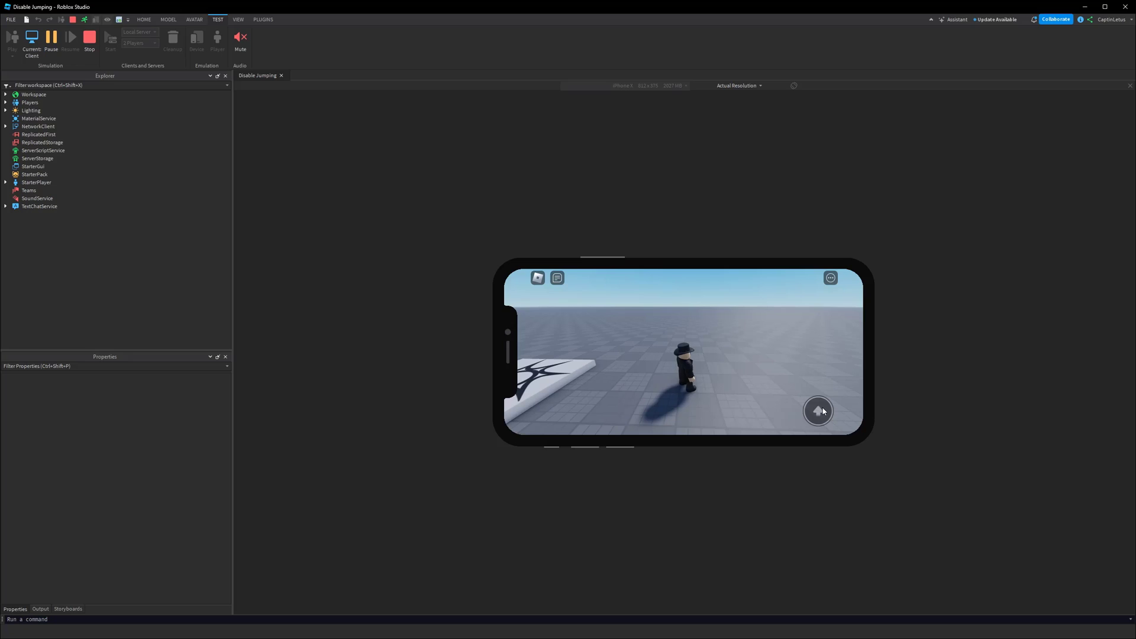
mouse_move(798, 425)
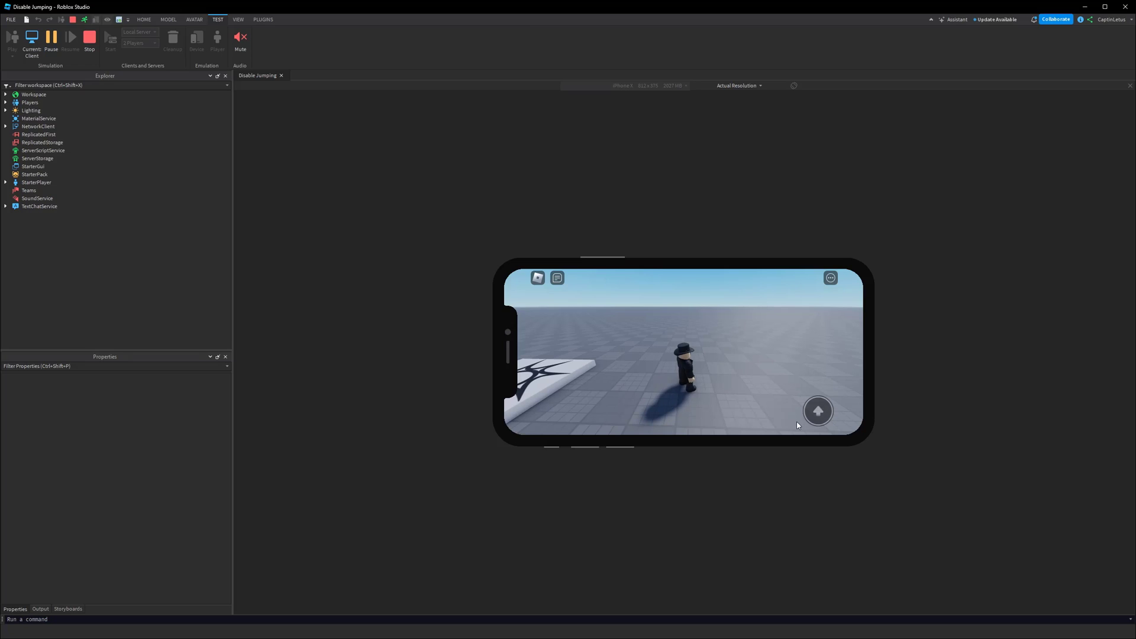
mouse_move(743, 376)
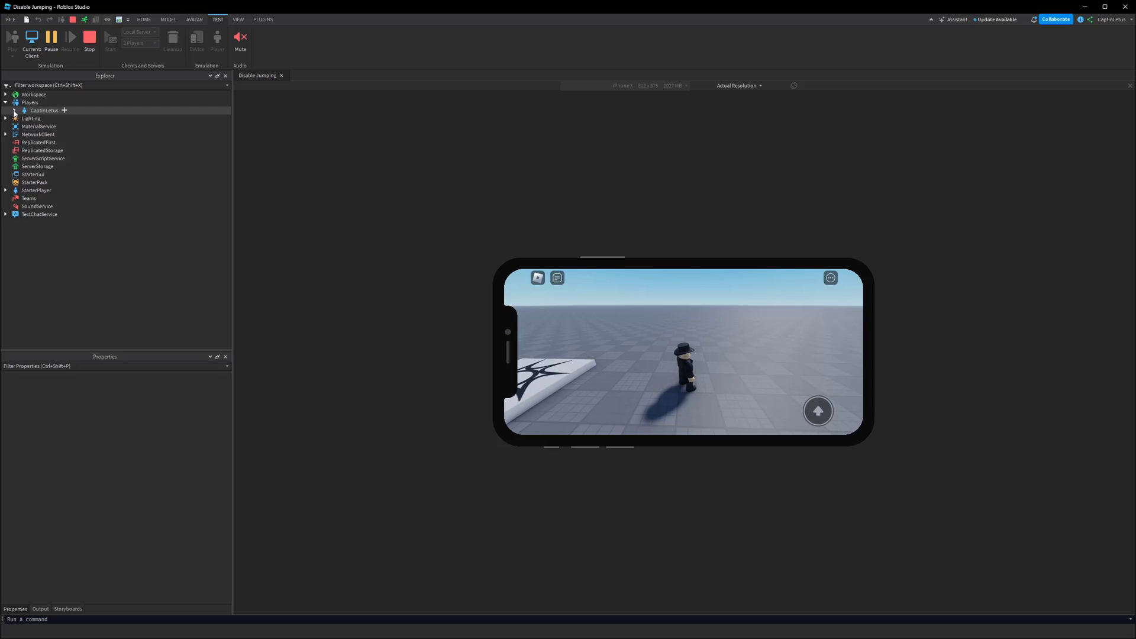
Expand the player's PlayerGui and TouchGui down to the JumpButton and select it
left_click(13, 110)
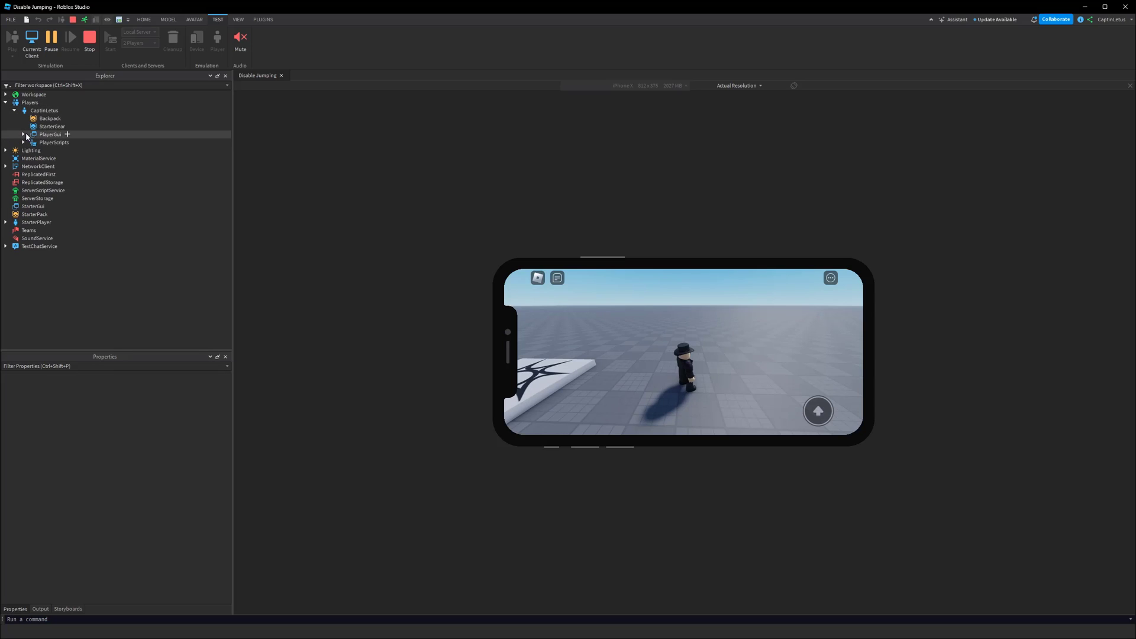
left_click(19, 134)
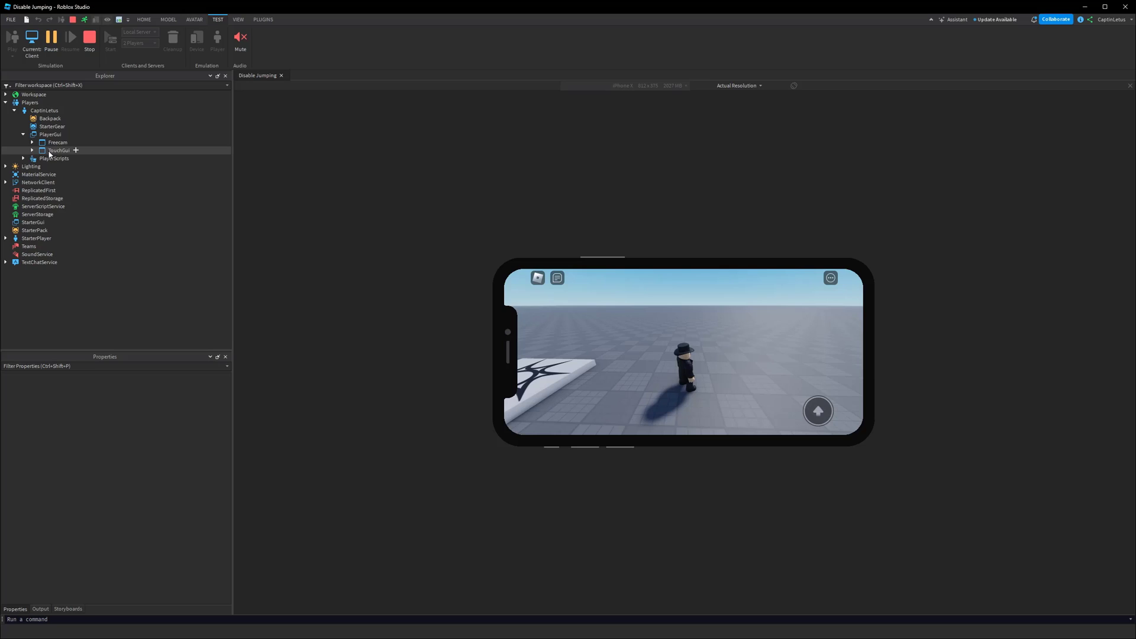
left_click(34, 150)
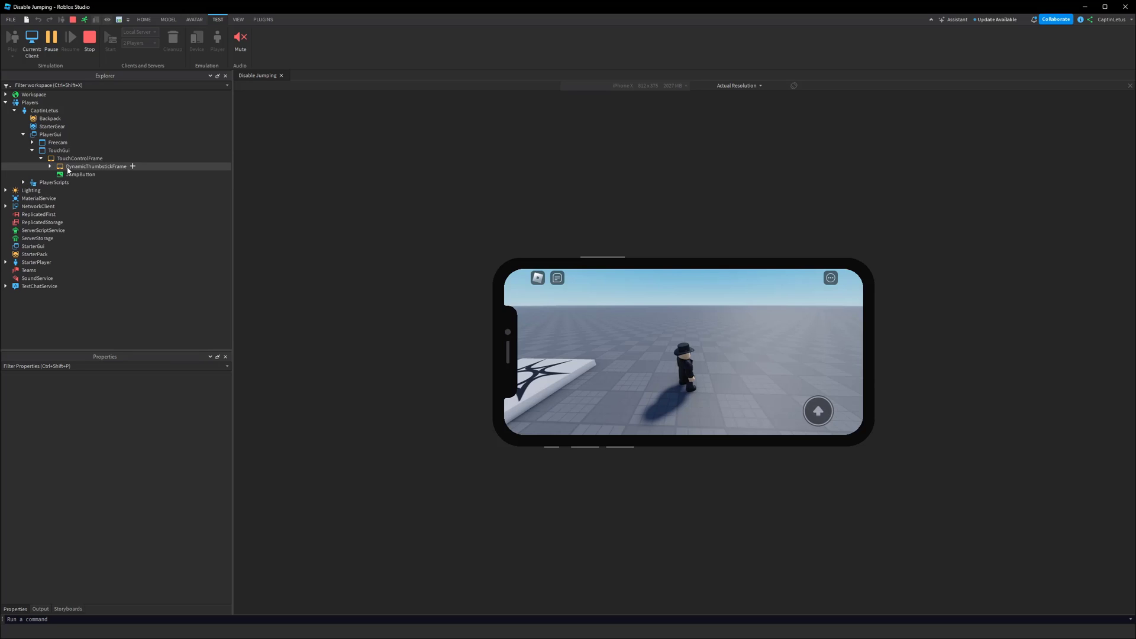
left_click(82, 174)
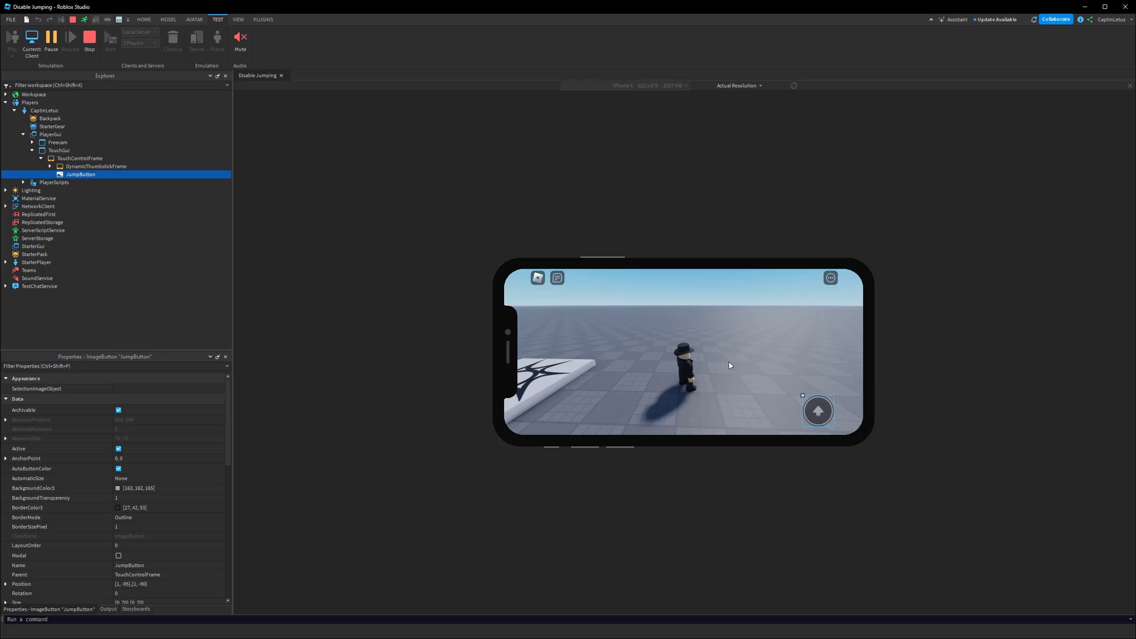
Uncheck then recheck JumpButton's Visible property, and expand the character in Workspace
scroll("down", 3)
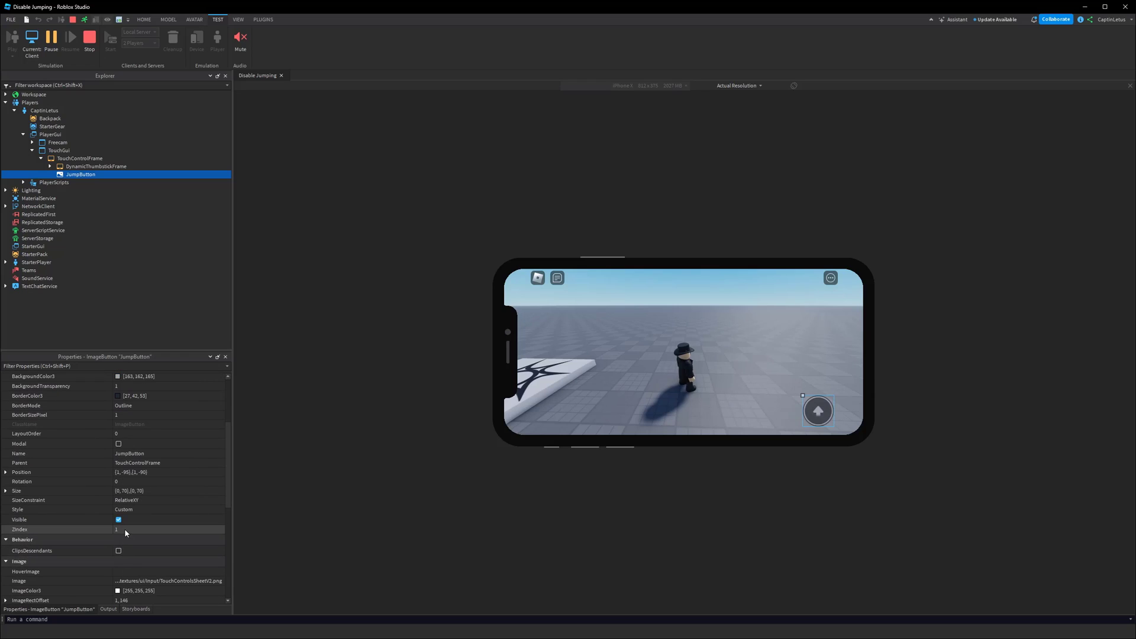
left_click(119, 520)
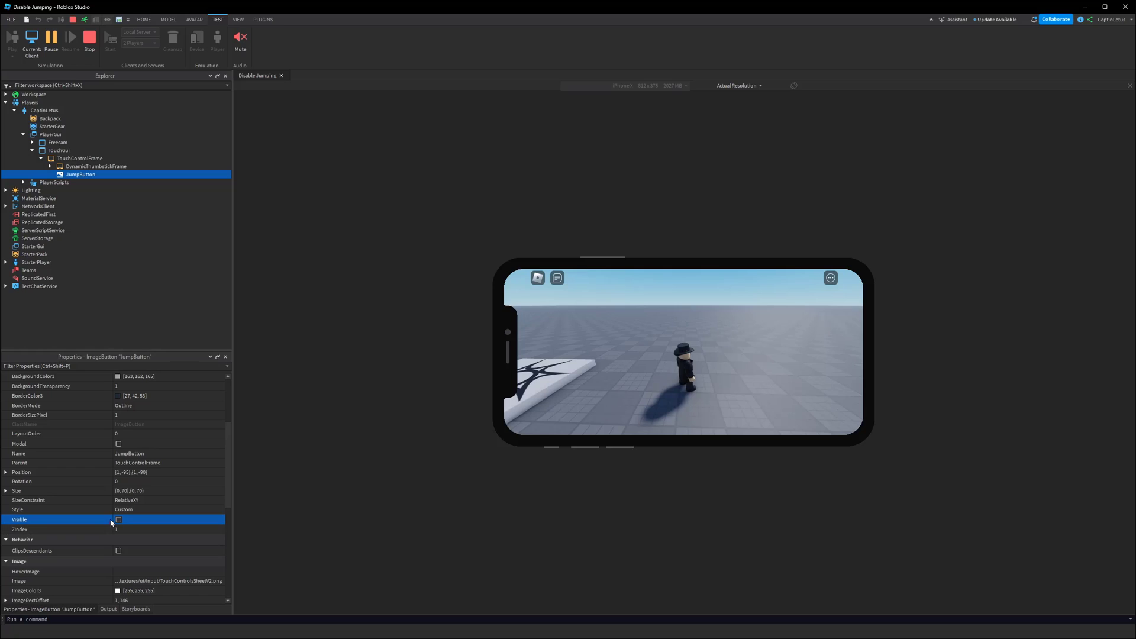
left_click(118, 520)
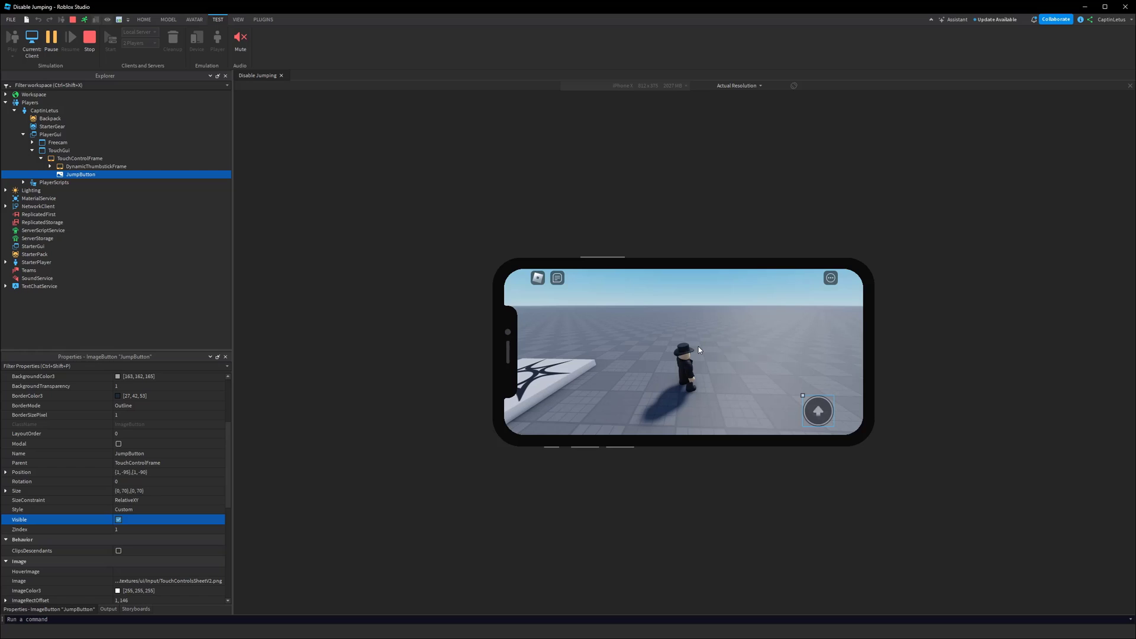
left_click(44, 127)
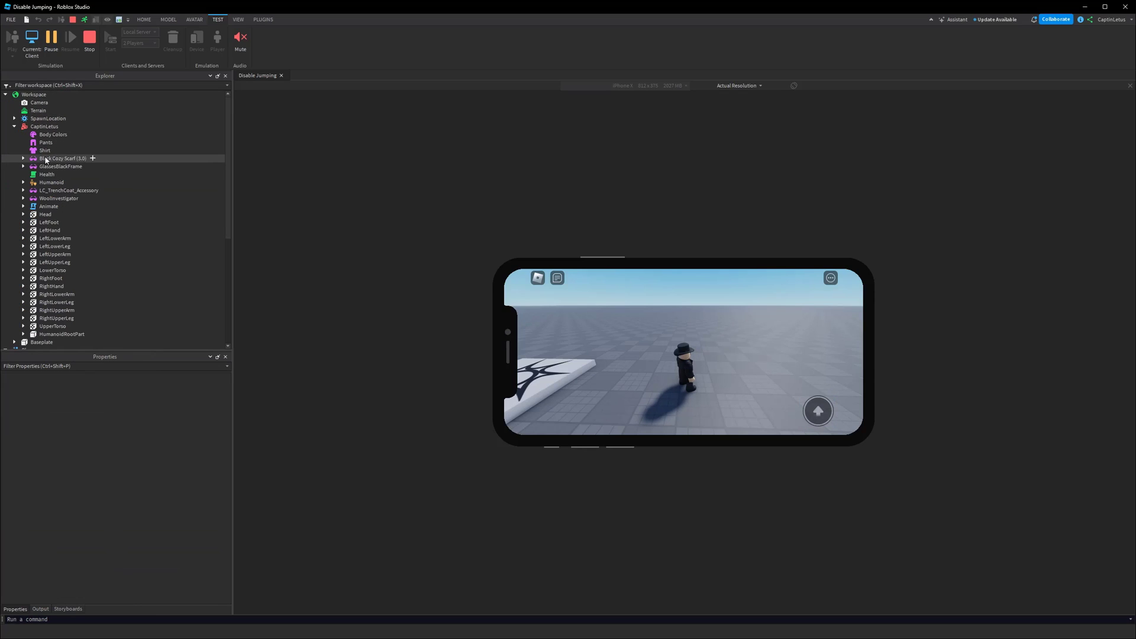
Inspect the character Humanoid's JumpHeight setting, then stop the playtest
left_click(50, 182)
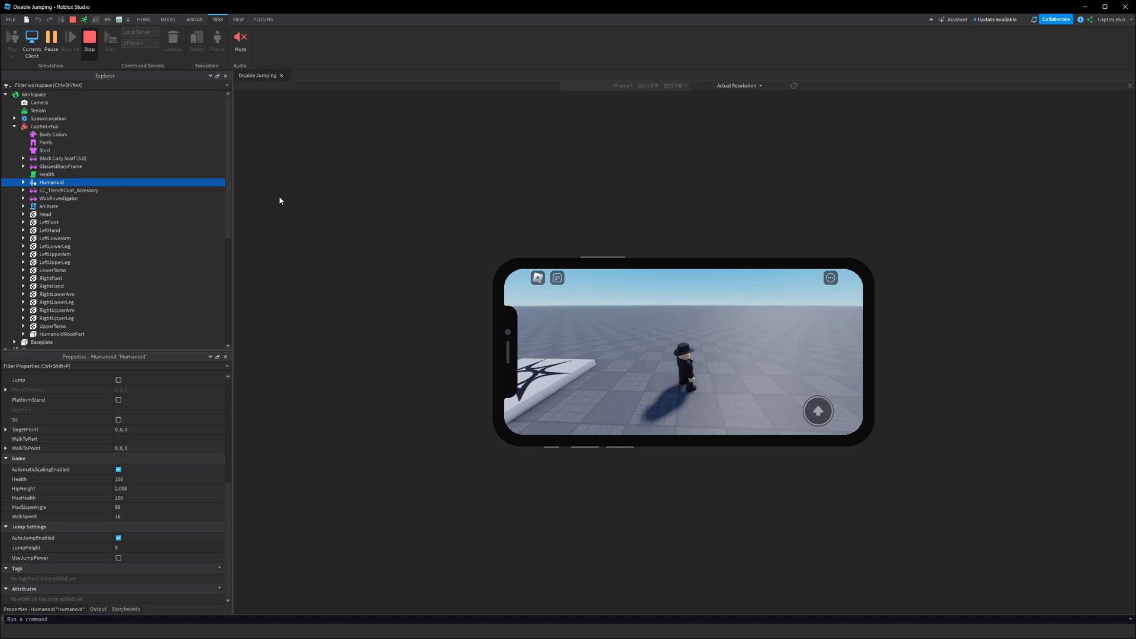
left_click(89, 36)
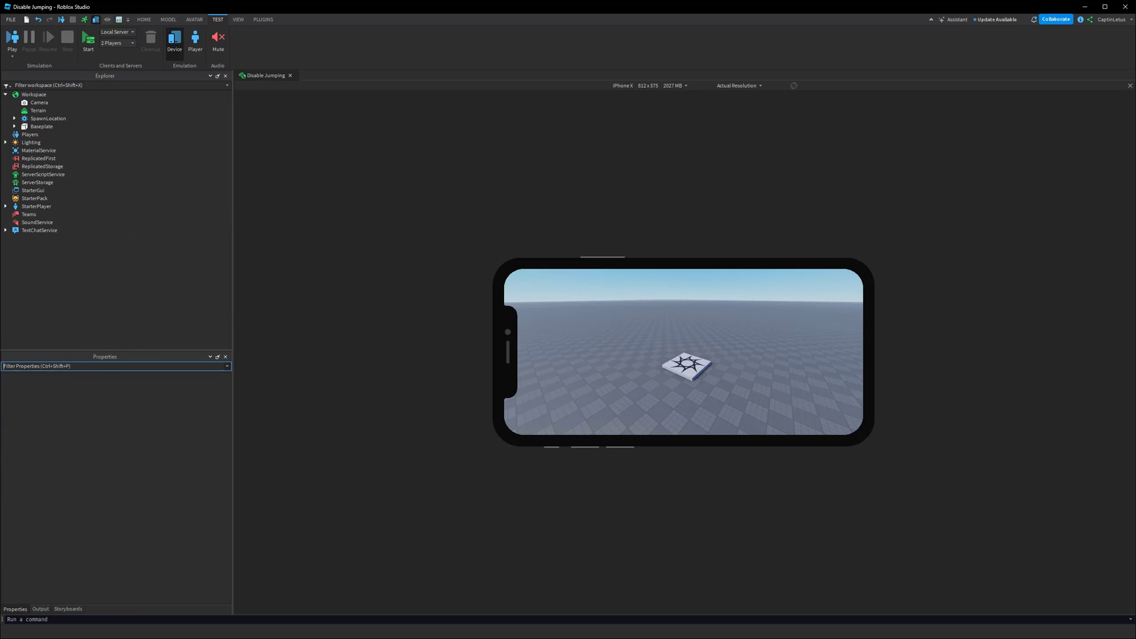
Expand StarterPlayer and insert a LocalScript into StarterCharacterScripts
left_click(6, 206)
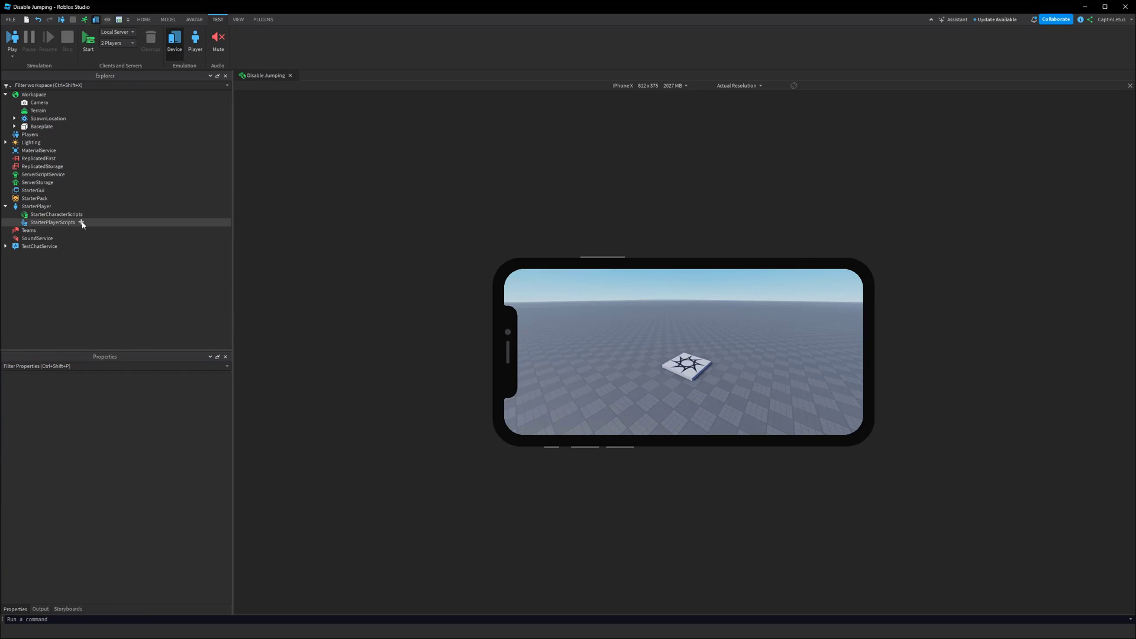
left_click(83, 222)
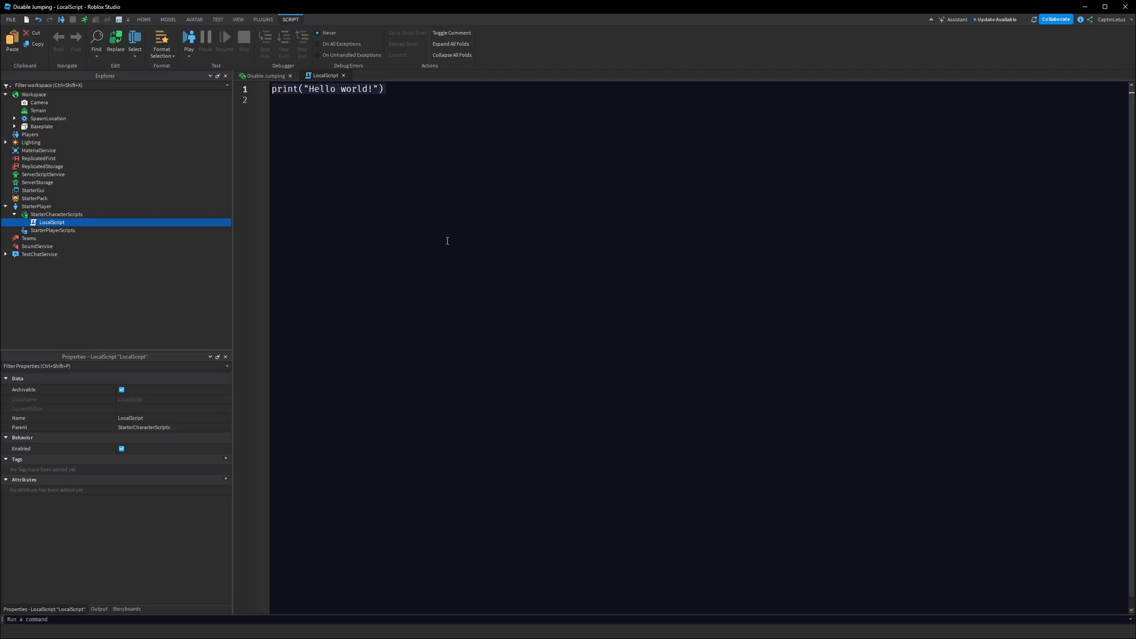
Declare the character and Humanoid variables at the top of the LocalScript
left_click(31, 142)
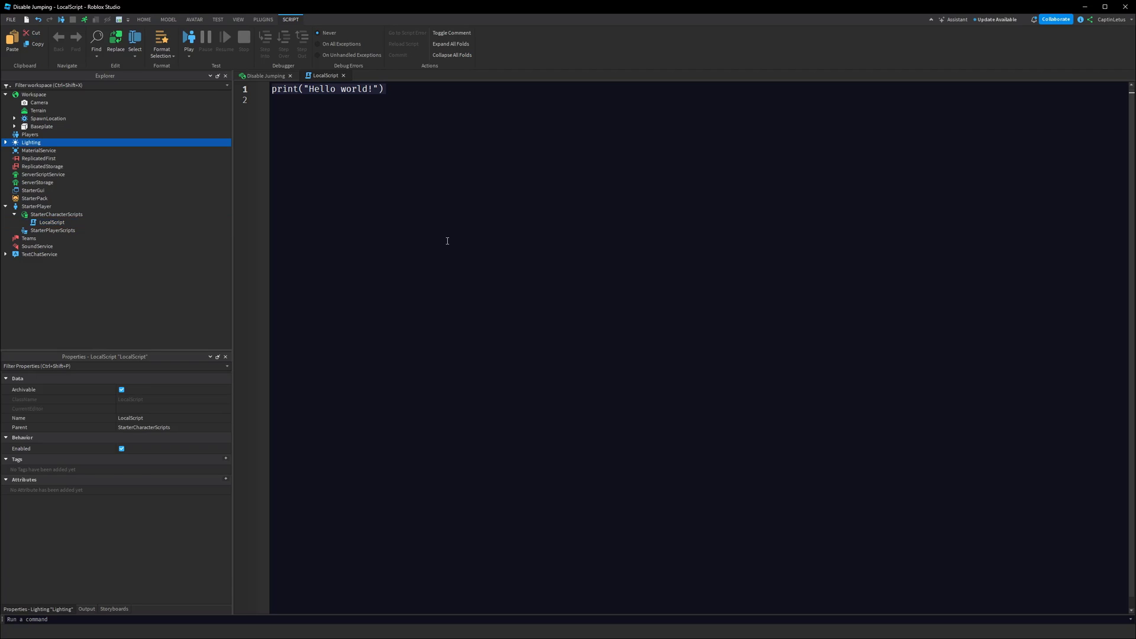
type("local")
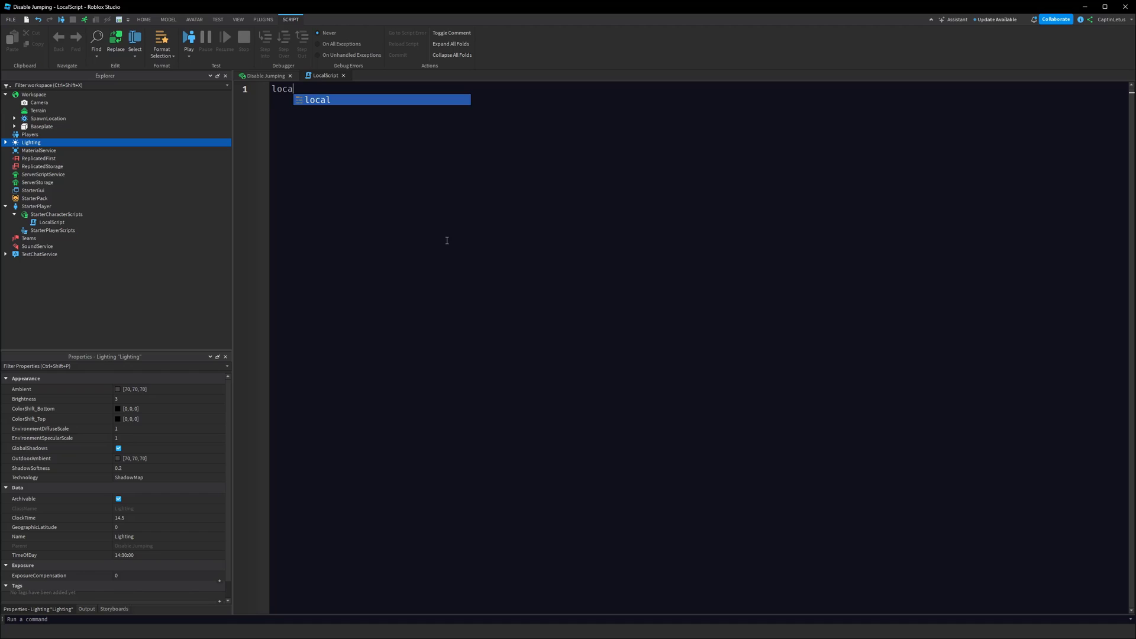
type("character = script.Parent")
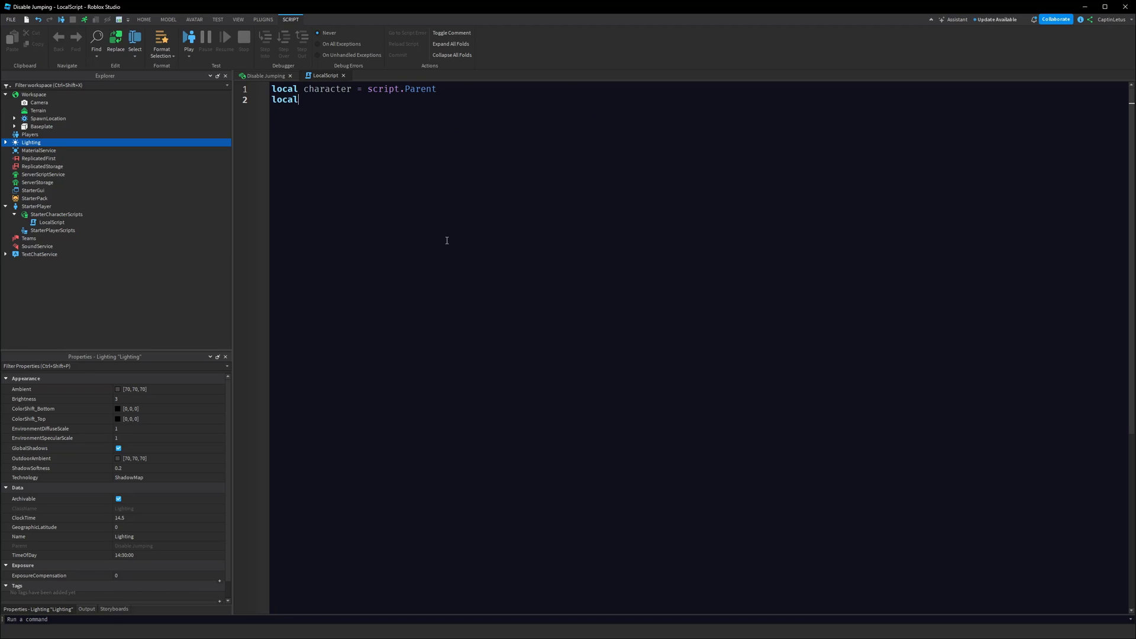
type("huamoi")
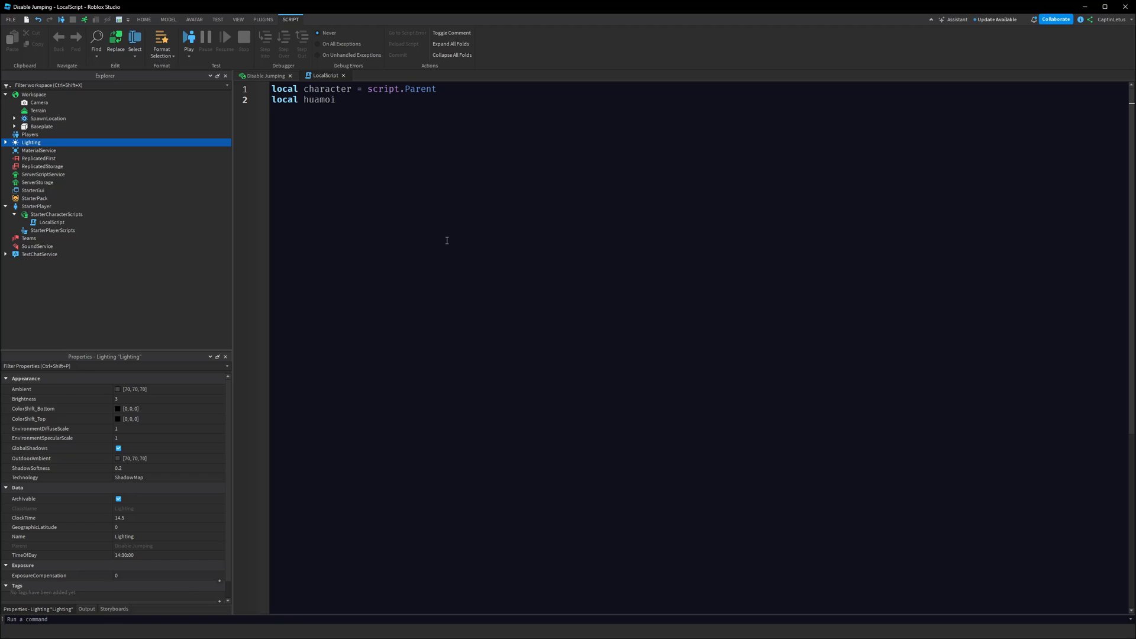
type("humanoid = character:WaitForChild(\"Hua")
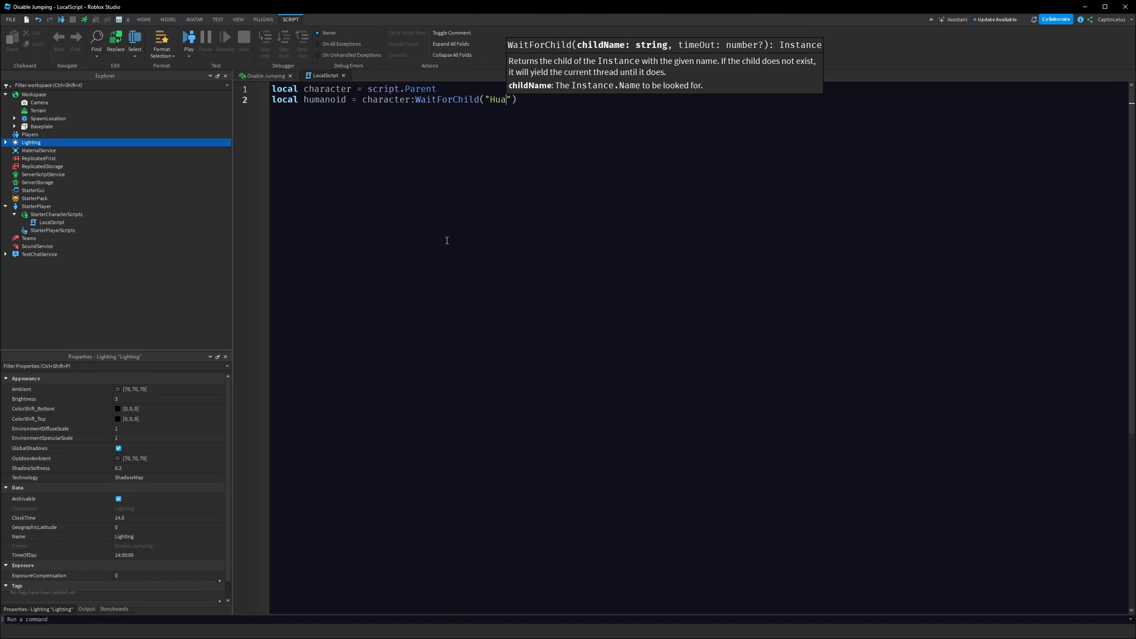
key("BackSpace")
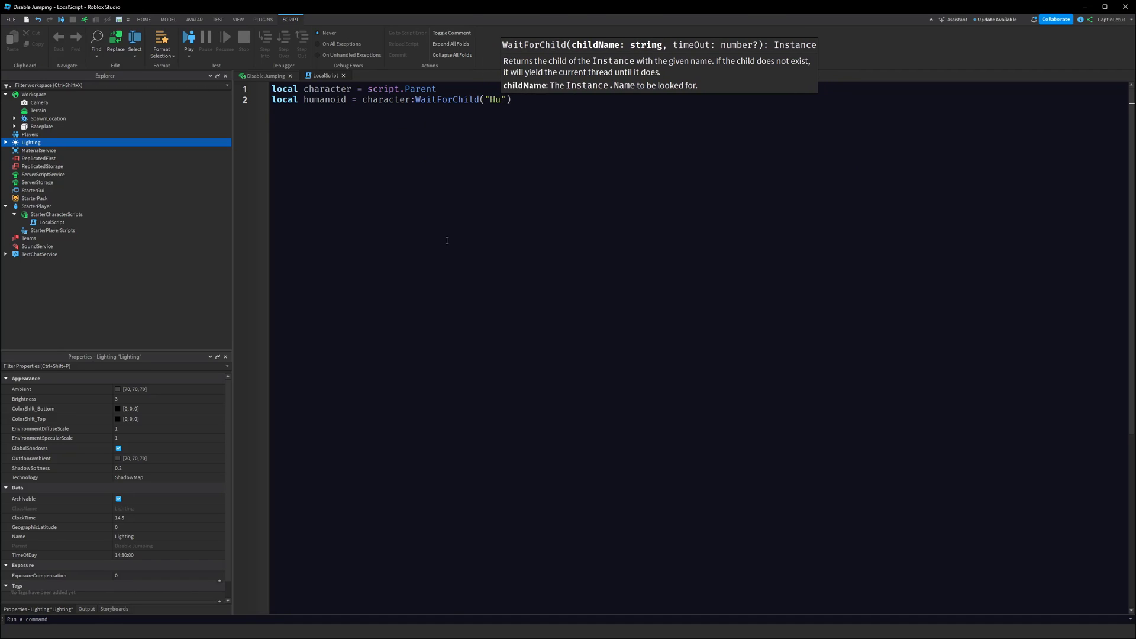
type("manoid")
type("local RunService = game:GetService(\"")
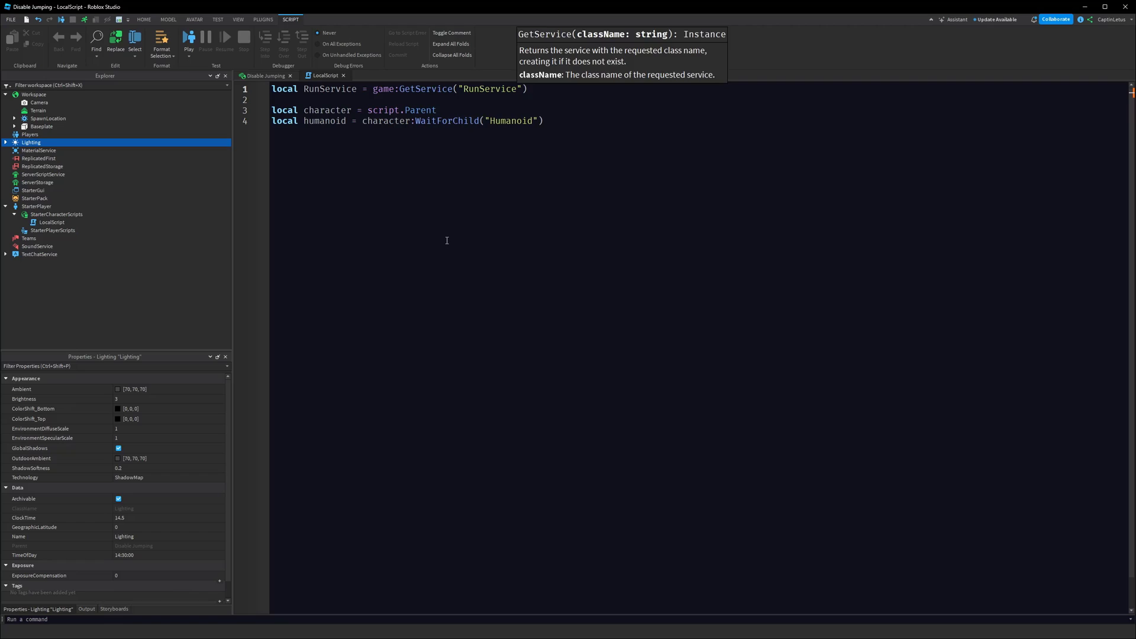
Add a RunService.Heartbeat:Connect handler that reads humanoid.JumpHeight into jumpHeight
type("RunService")
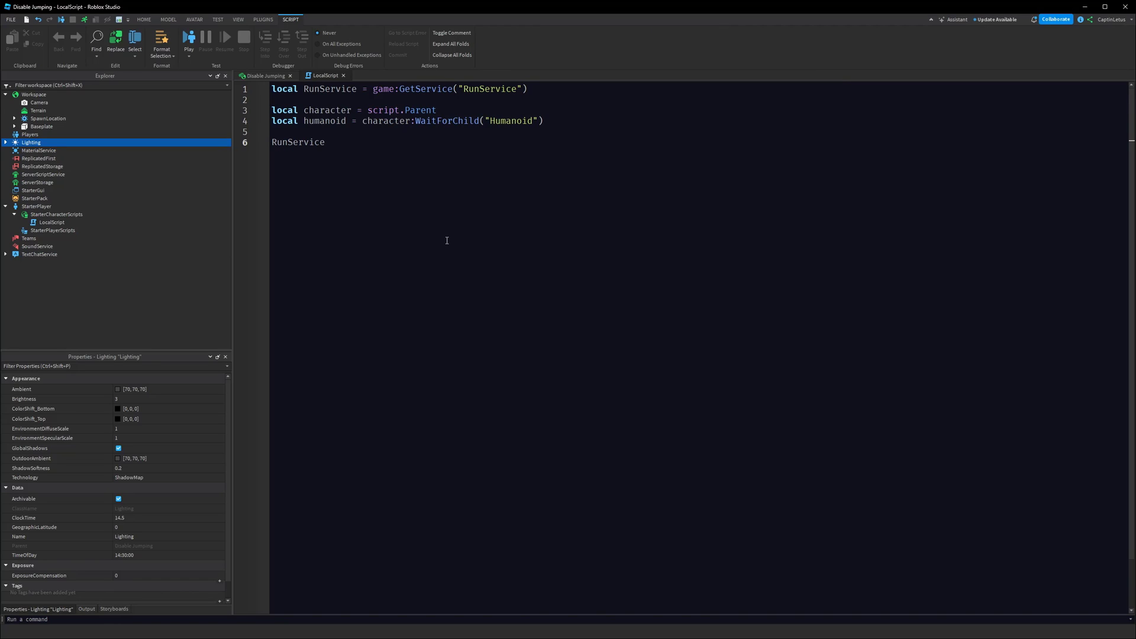
type(".Heartbeat:Connect(function")
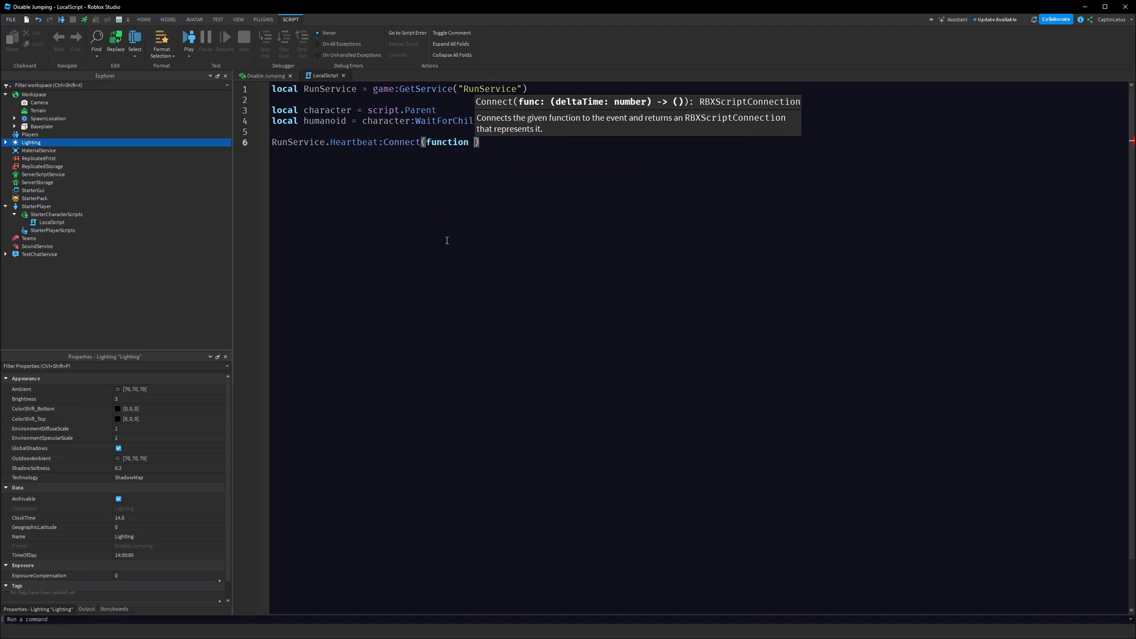
type("(")
key("Enter")
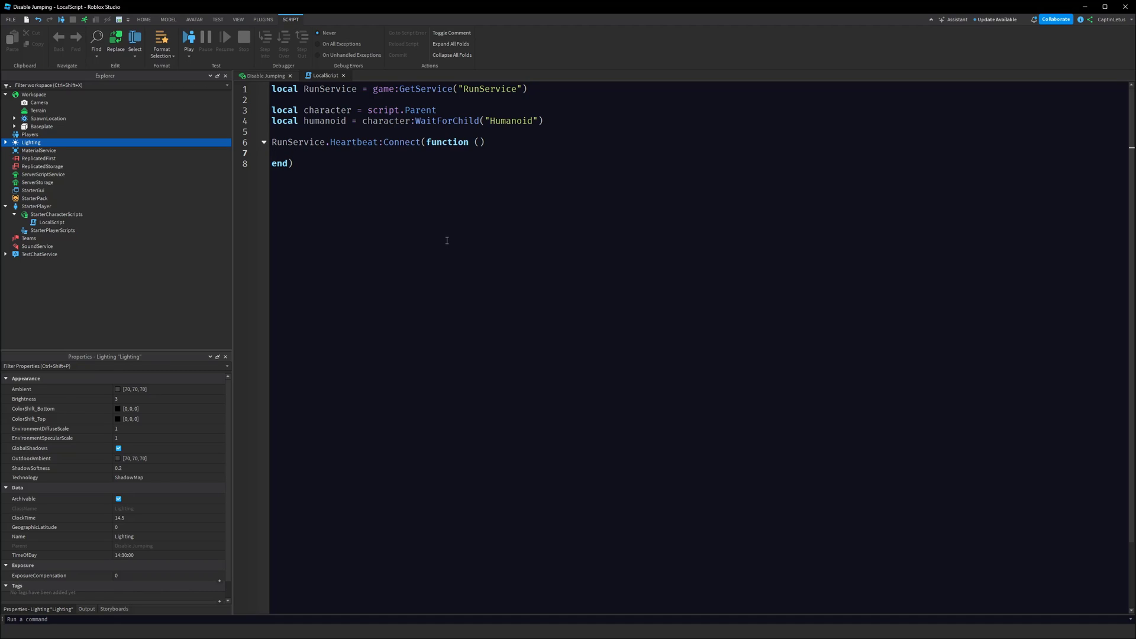
type("local j")
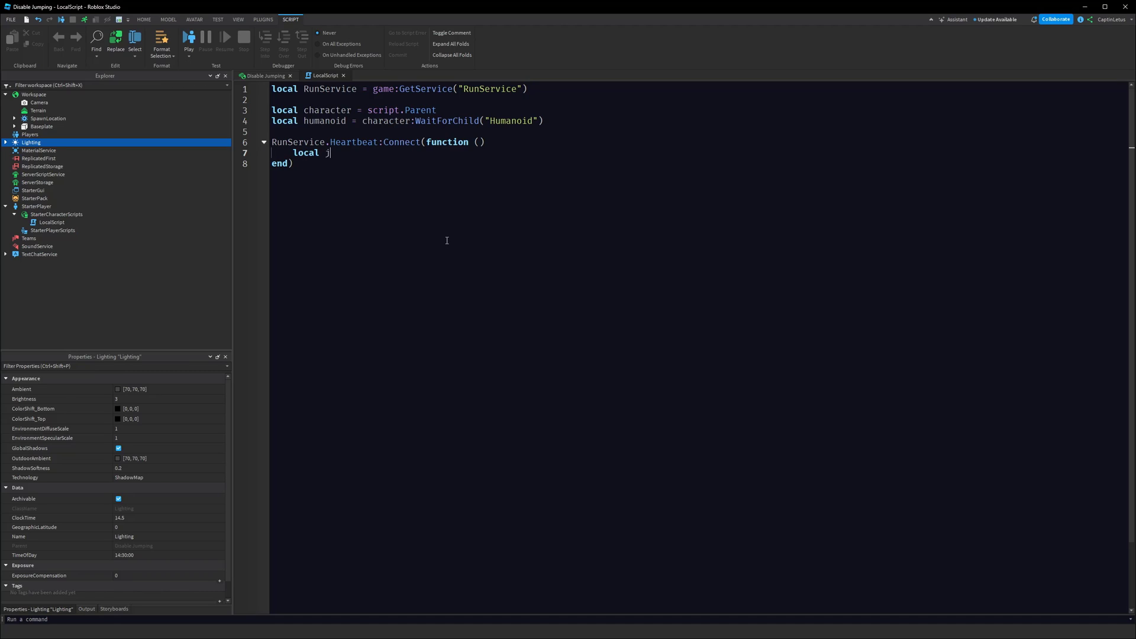
type("umpHei")
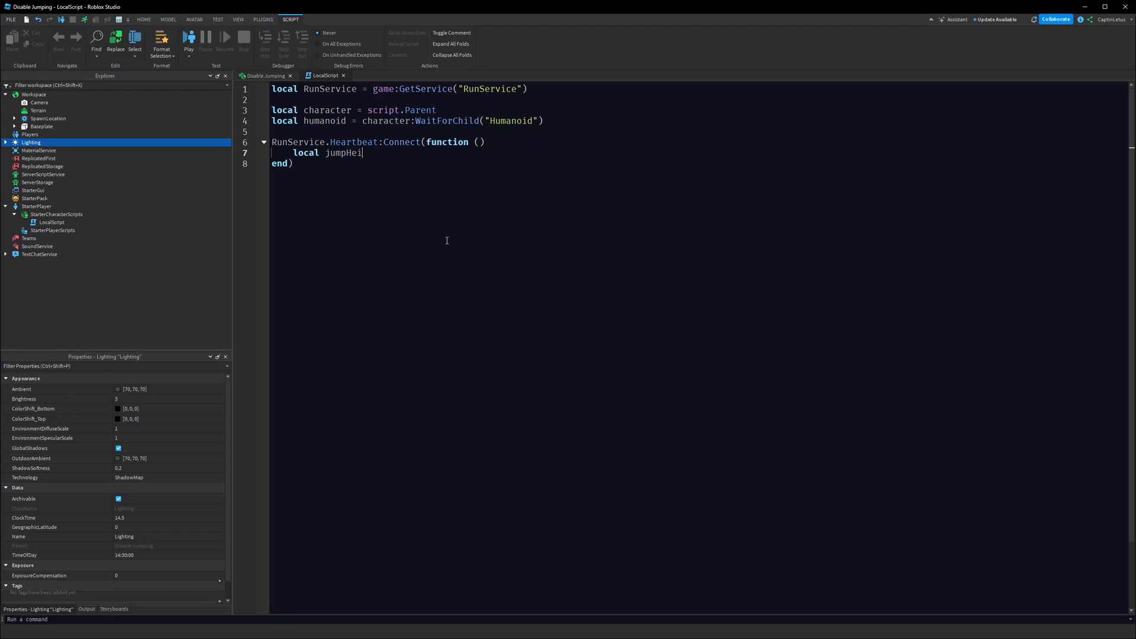
type("ght = humanoid")
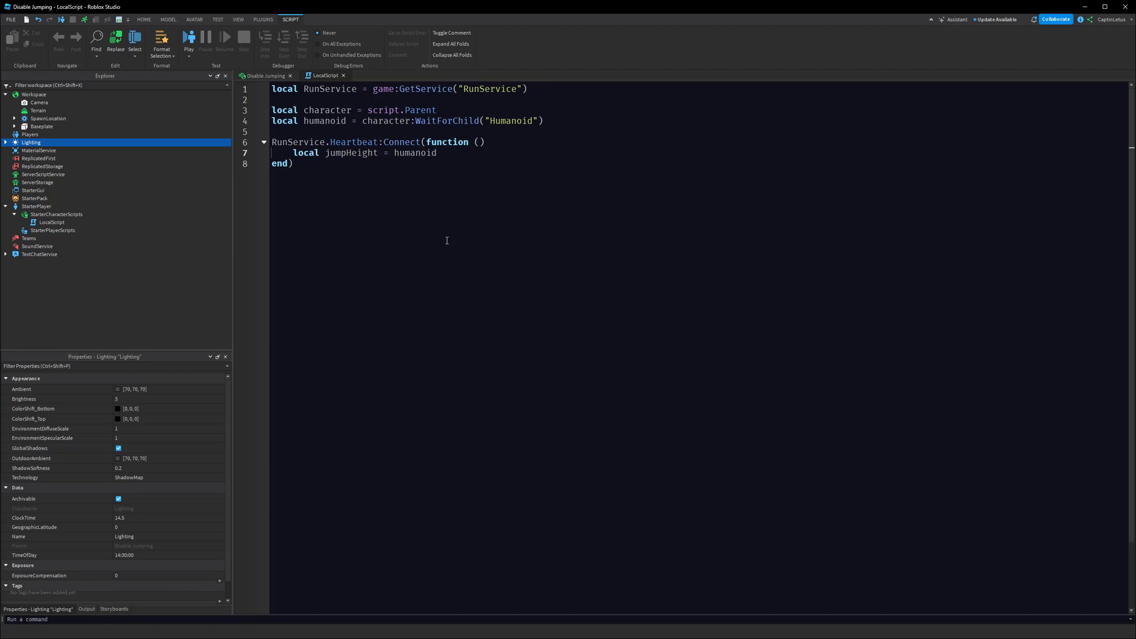
type(".JumpHeight")
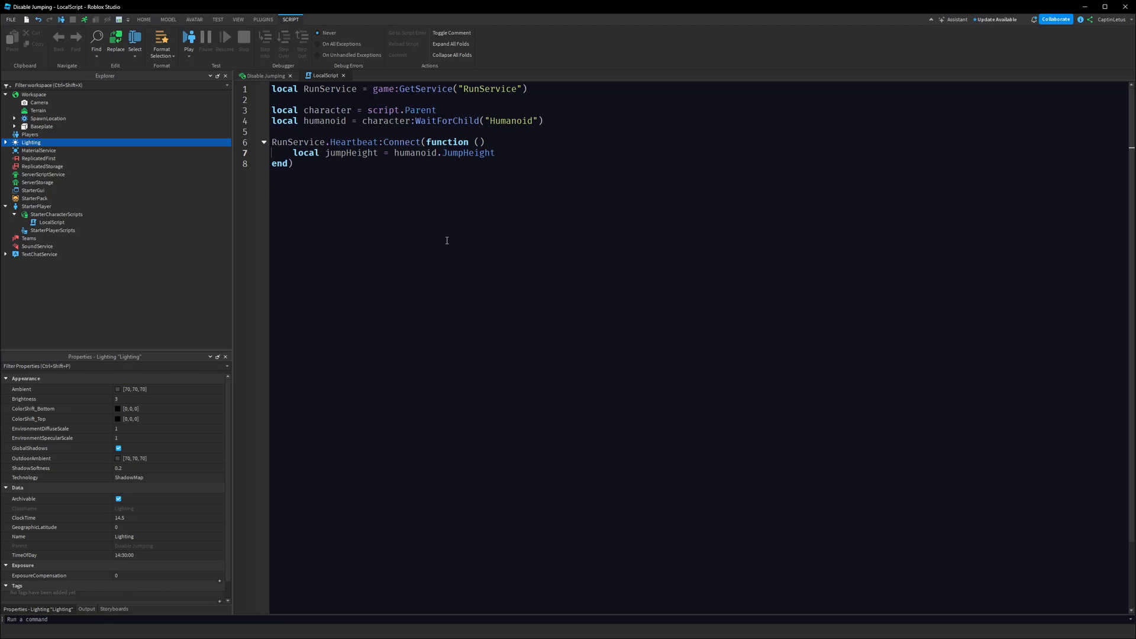
Add the shouldShowJumpButton local from jumpHeight and highlight Heartbeat while explaining
type("local shou")
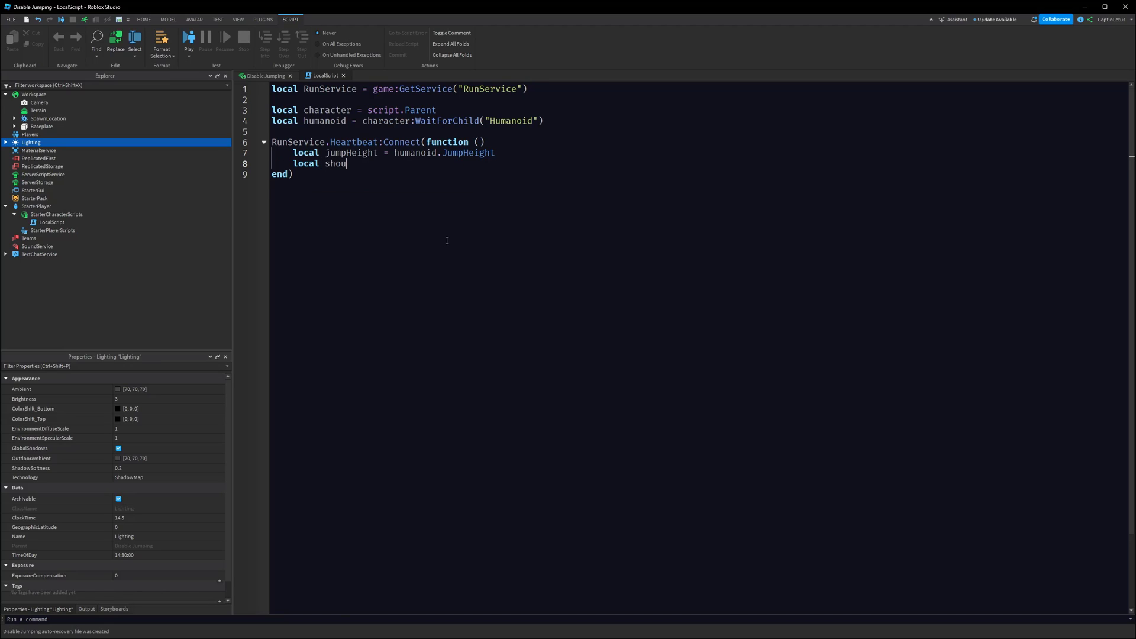
type("ldShowJumpB")
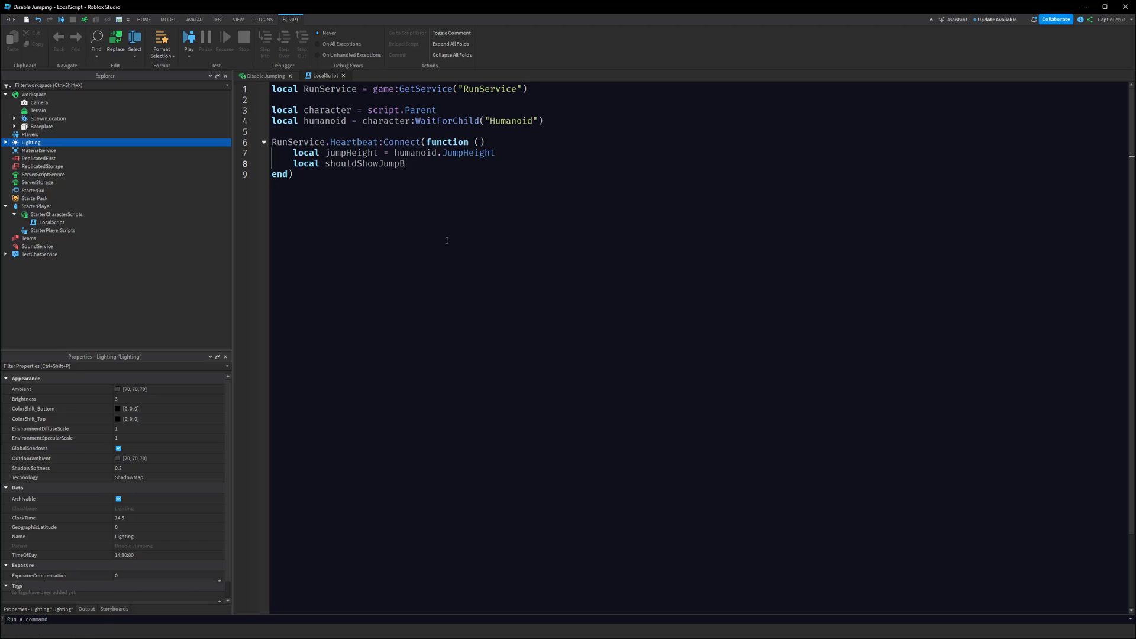
type("utton = jumpHeight > 0")
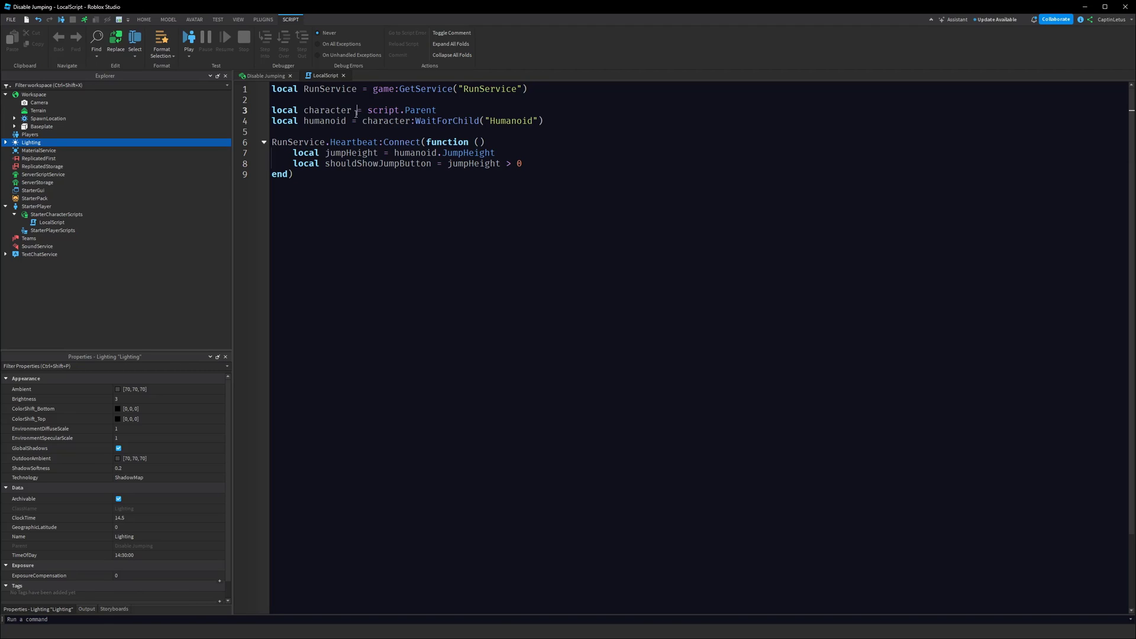
double_click(353, 142)
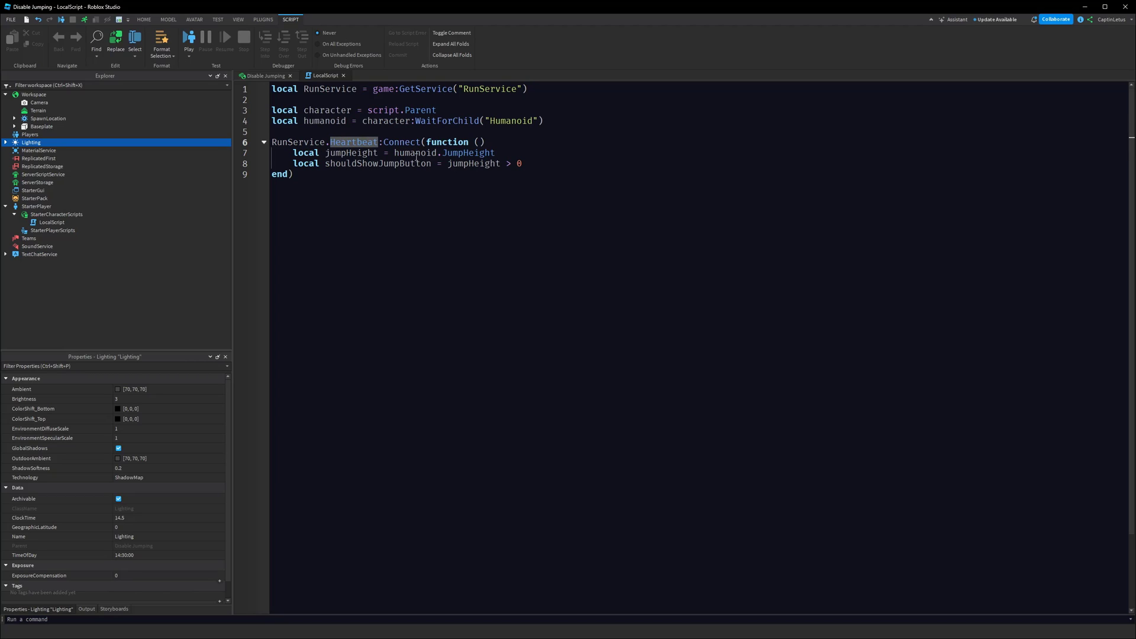
double_click(377, 163)
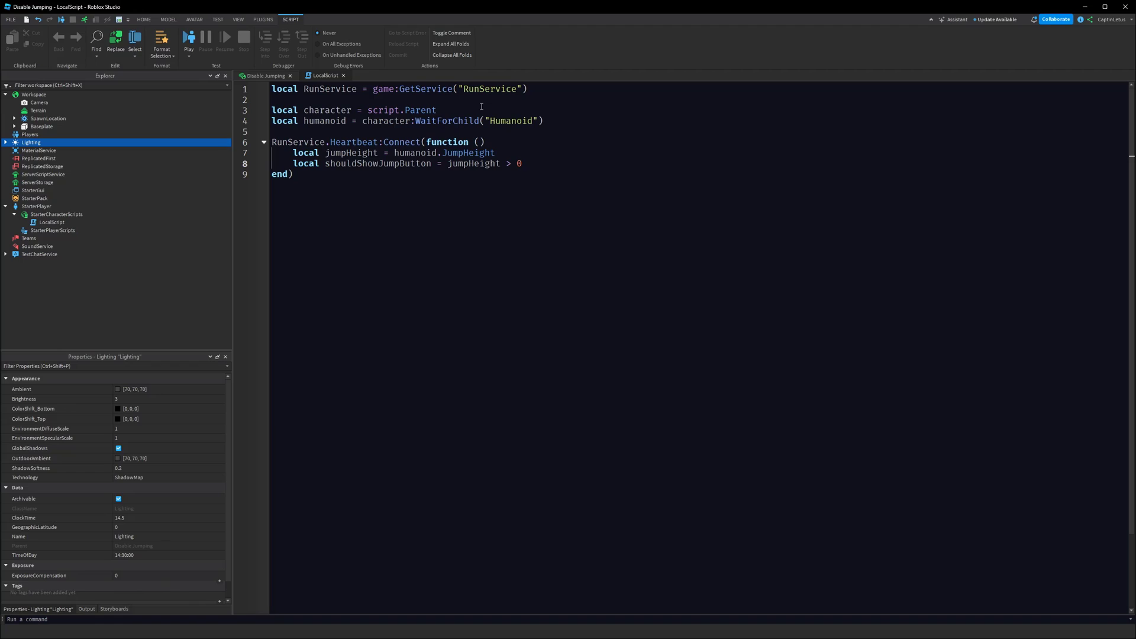
Inside Heartbeat, set touchGui to Players.LocalPlayer.PlayerGui:FindFirstChild("TouchGui")
type("l")
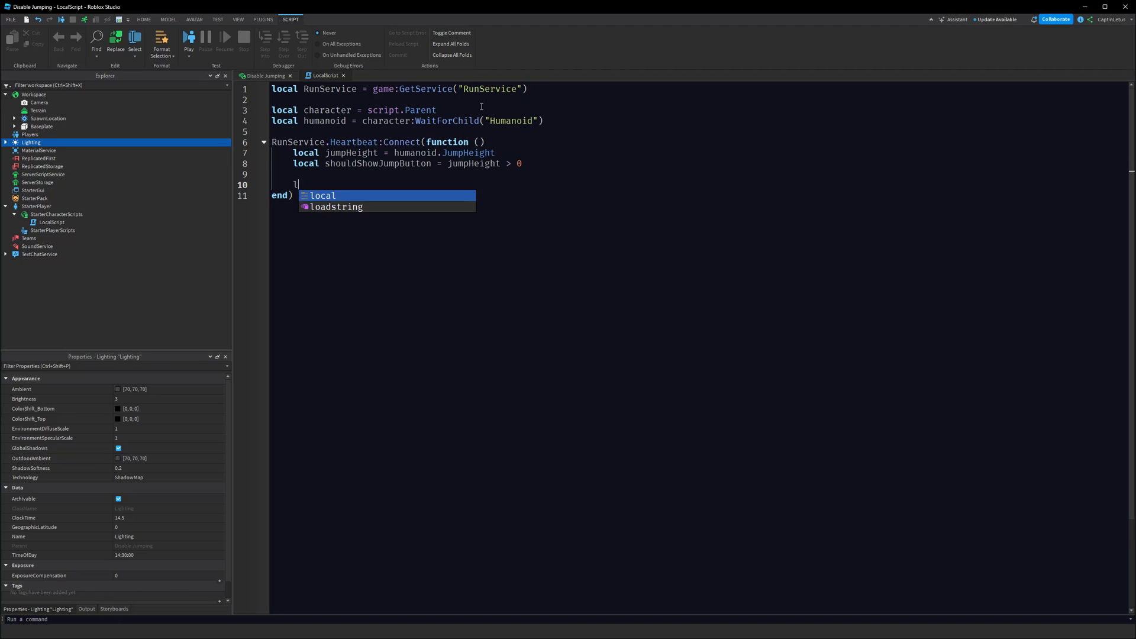
type("local touch")
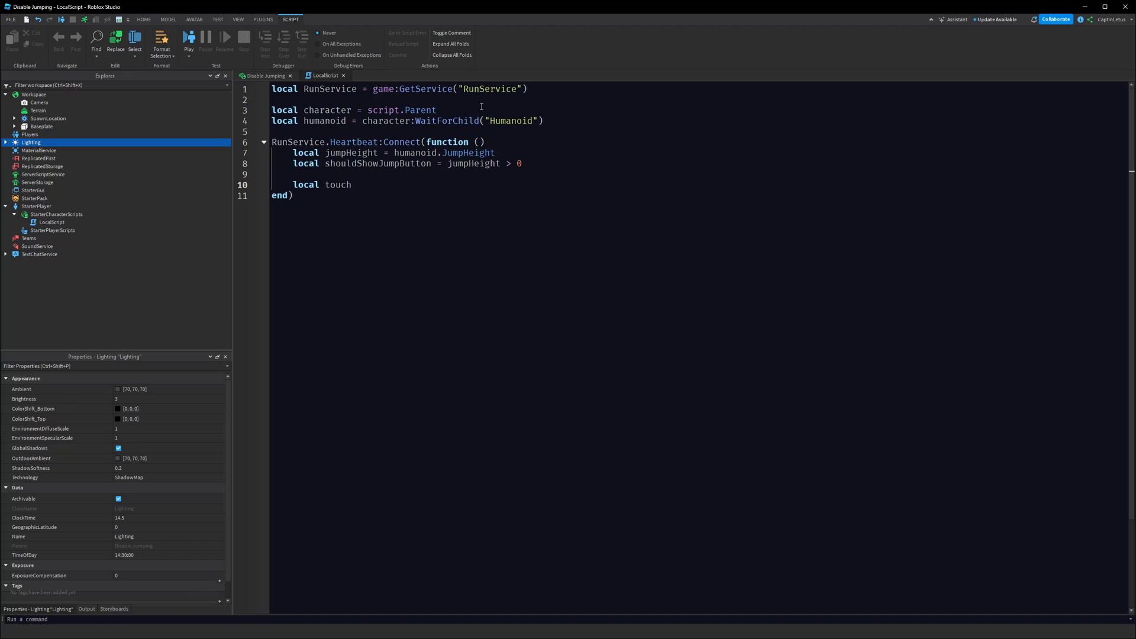
type("Gui = Pla")
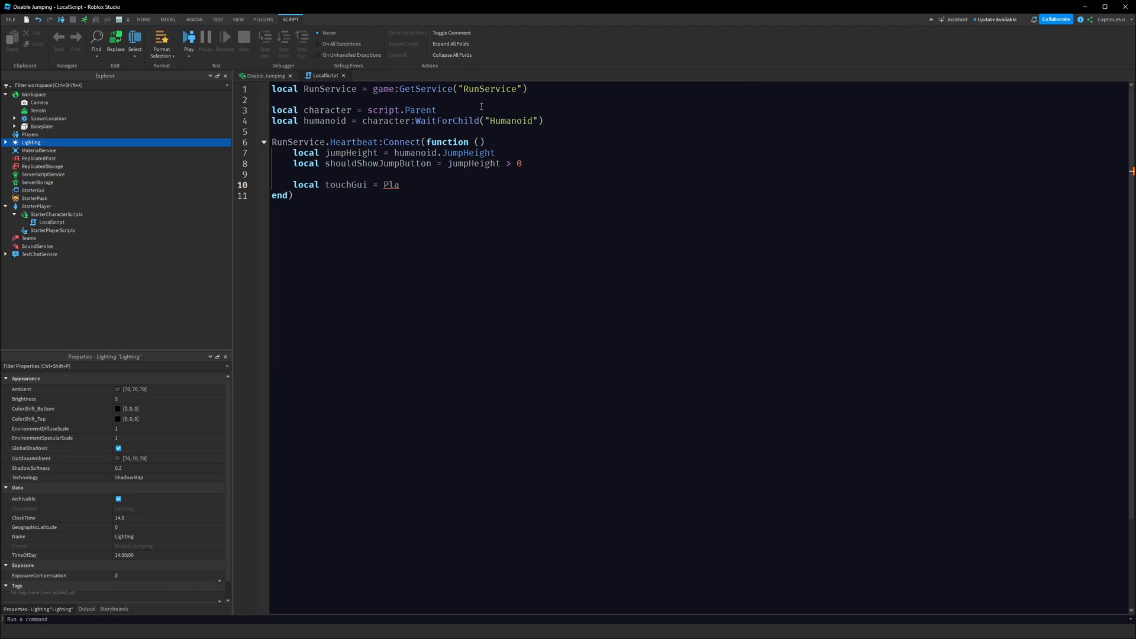
type("yers.LocalPlayer")
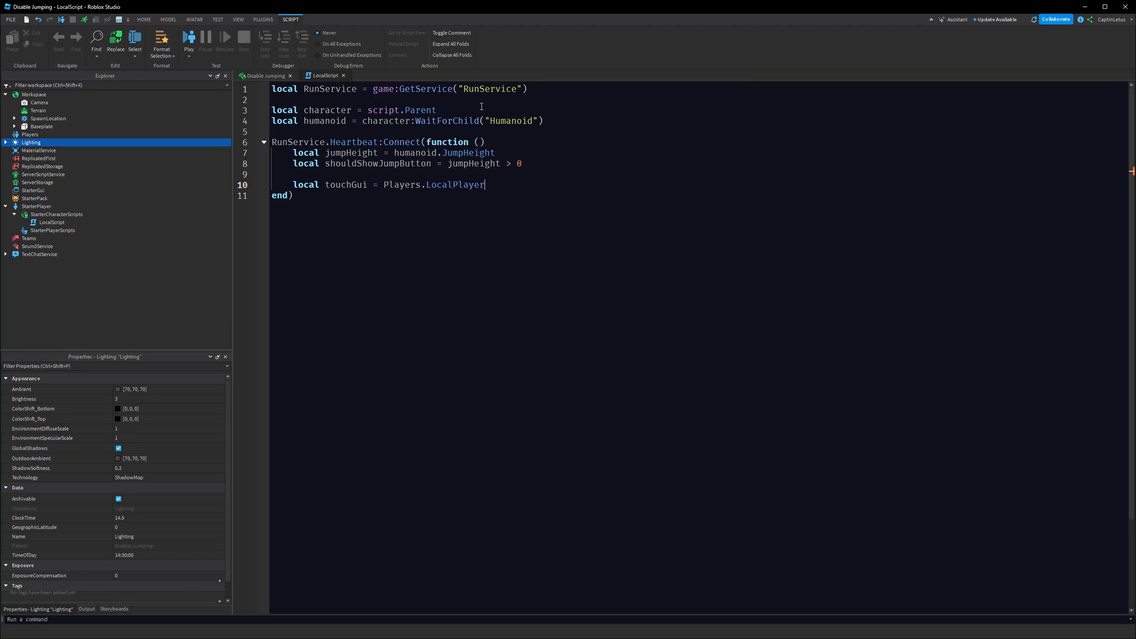
type(".PlayerGui")
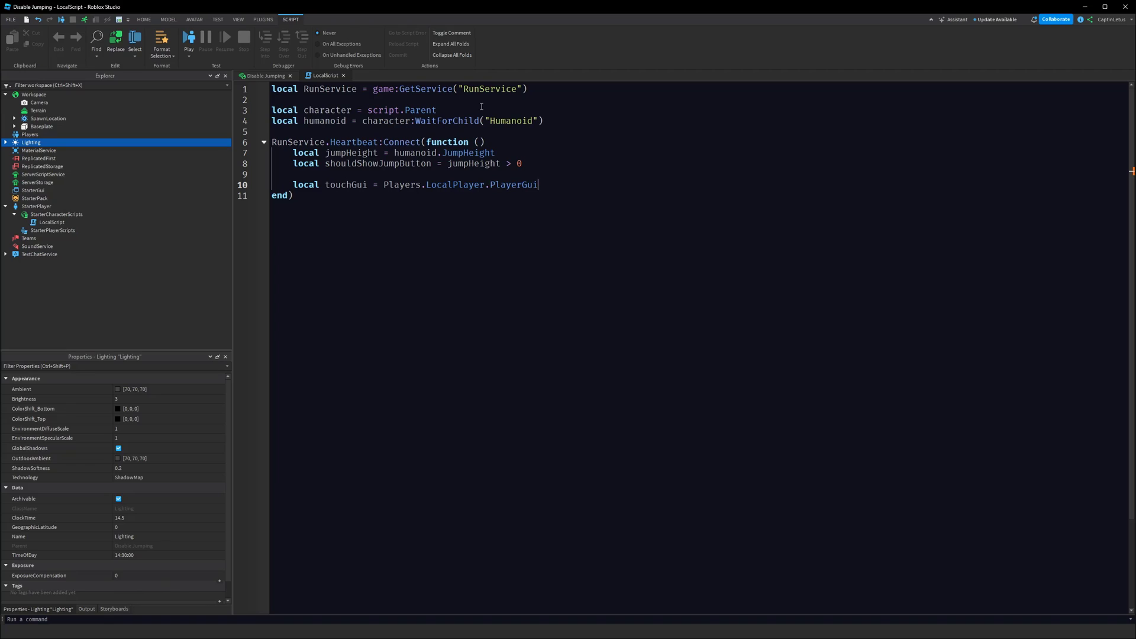
type(":")
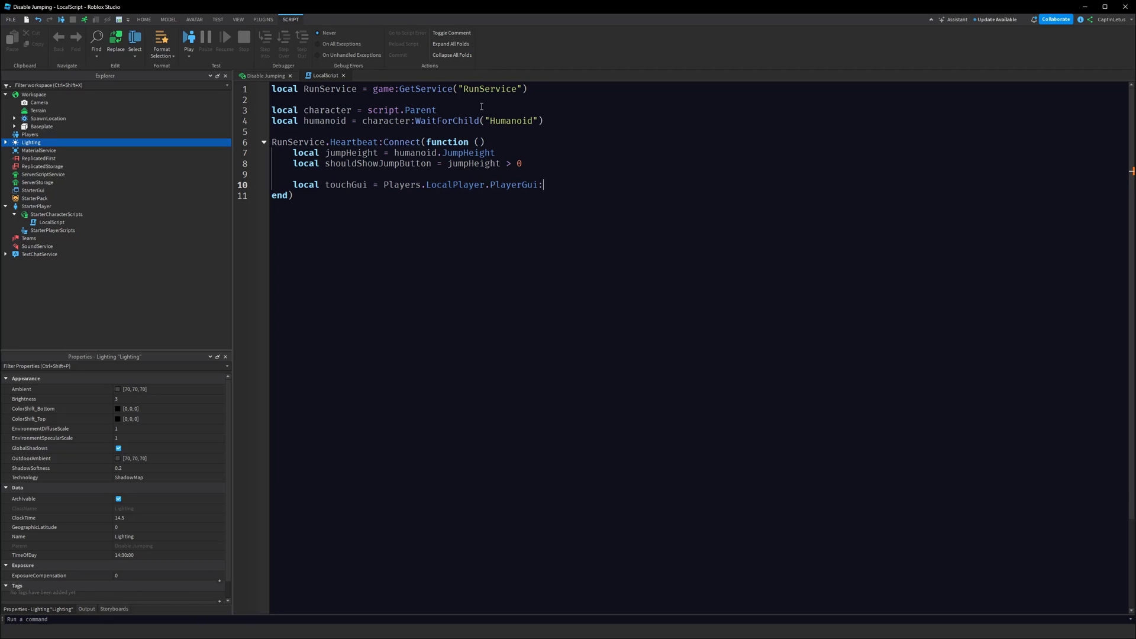
type("FindFirst")
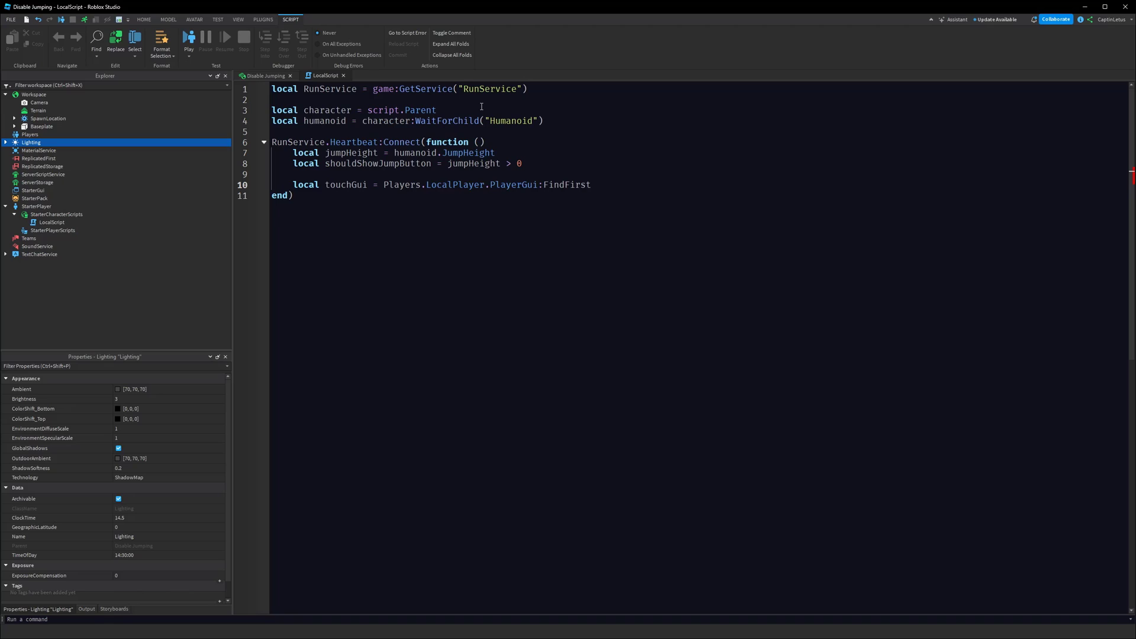
type("Chid(\"TouhG\")")
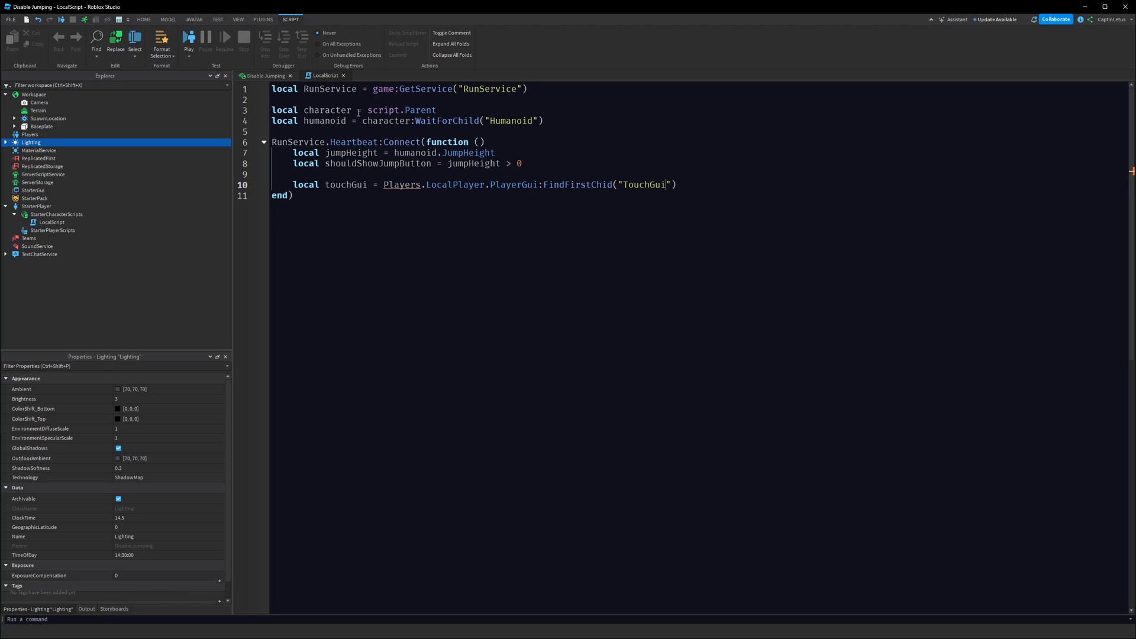
Declare local Players = game:GetService("Players") using autocomplete
type("local P")
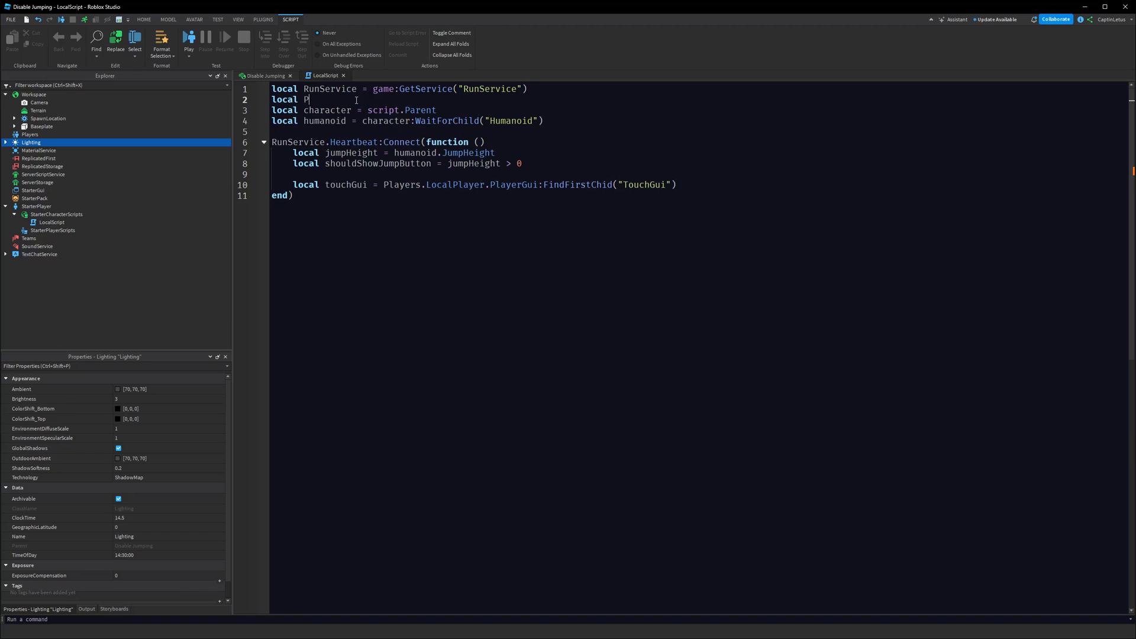
type("layers = game:")
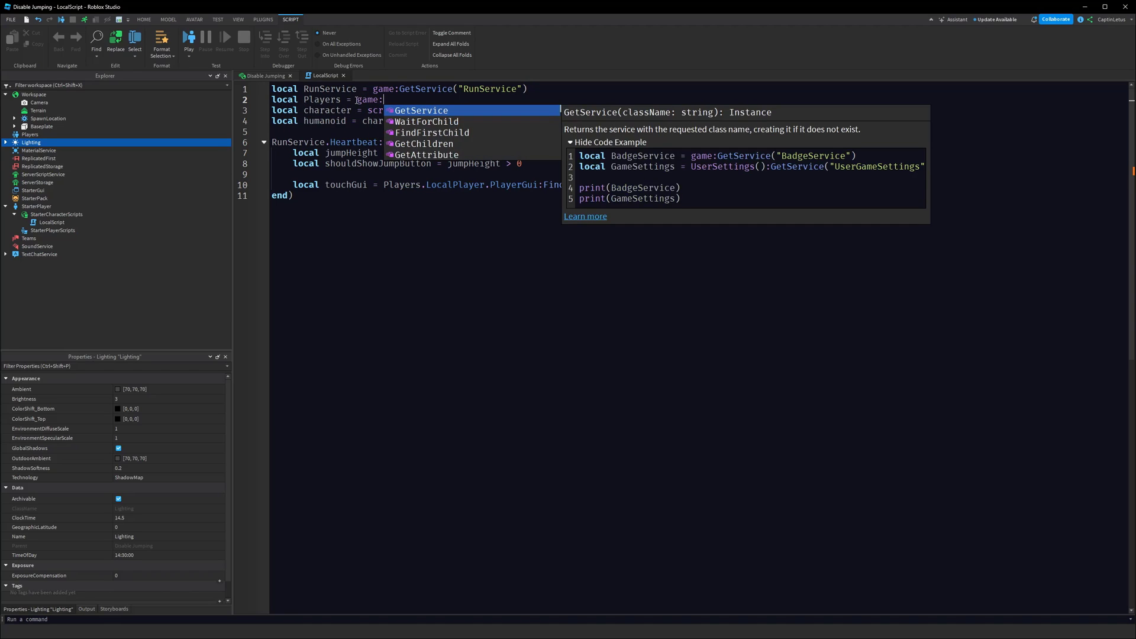
key("Tab")
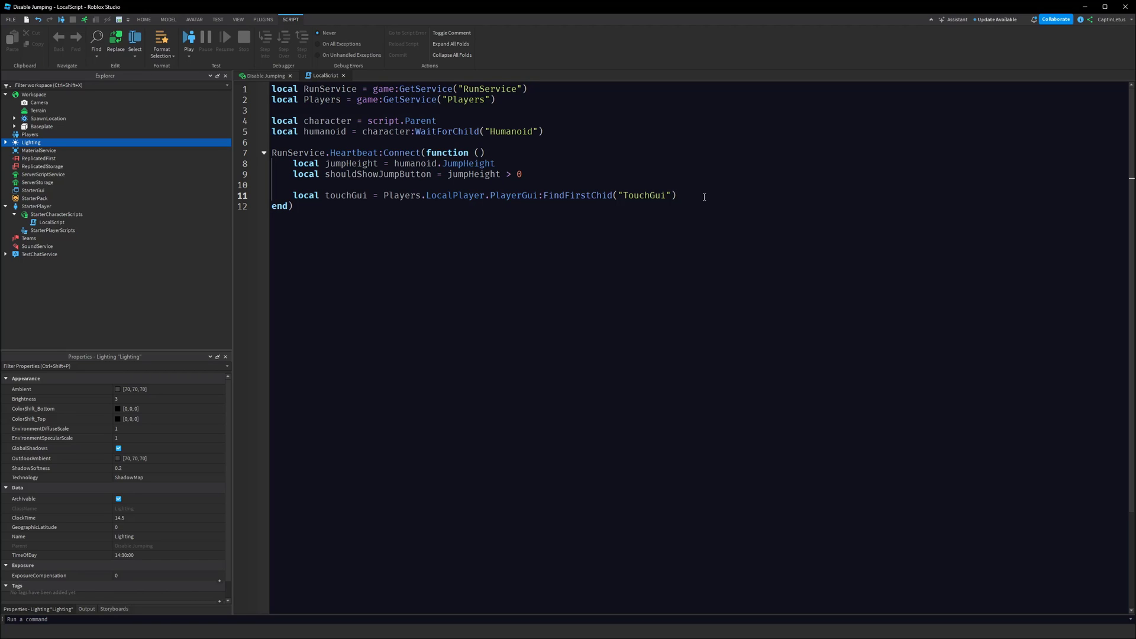
key("Enter")
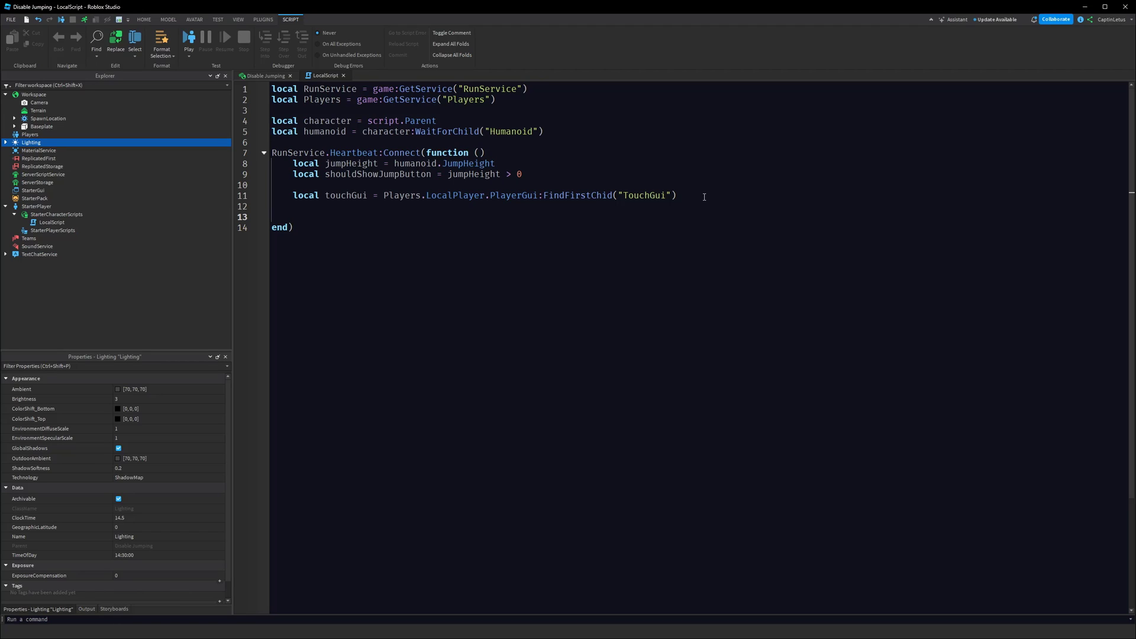
Add an 'if not touchGui then return end' guard
type("if not touchGui")
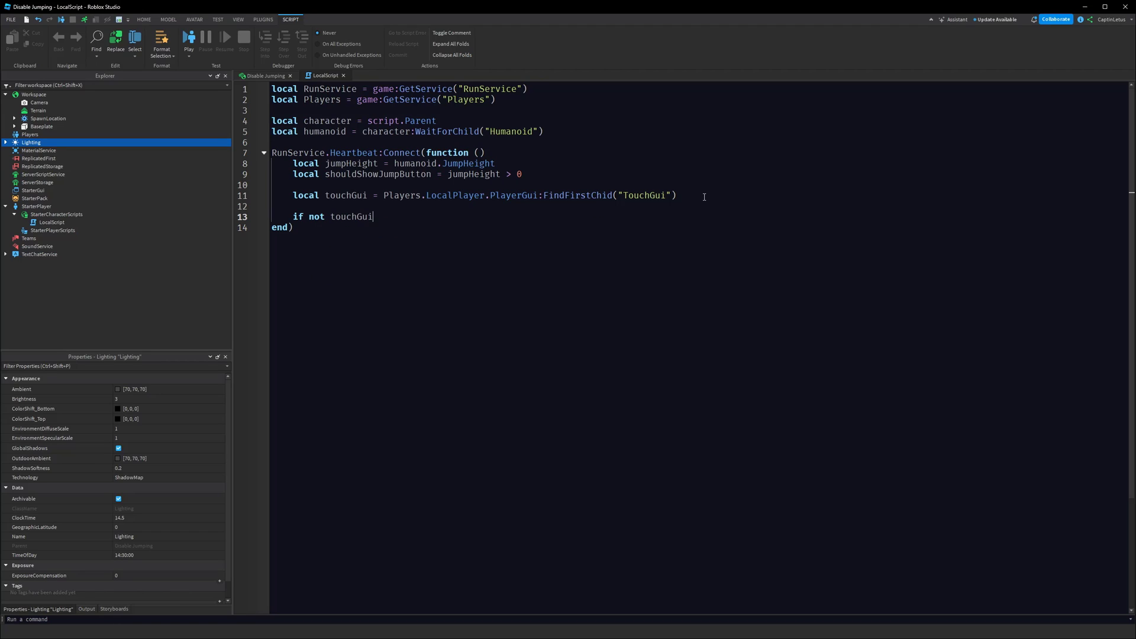
type("then")
type("return")
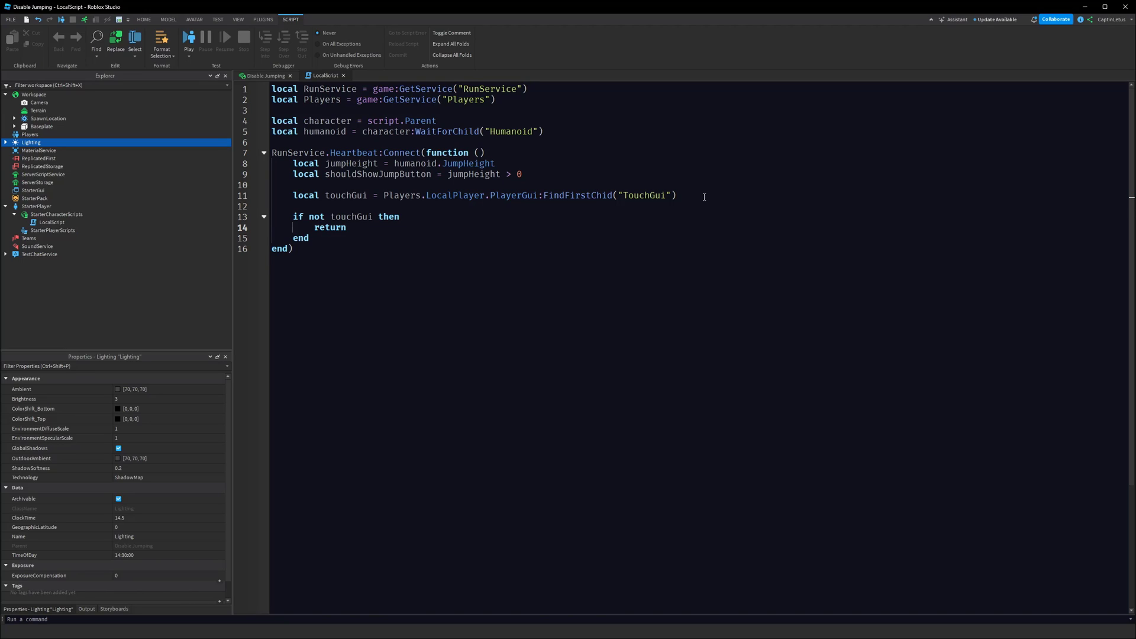
key("Enter")
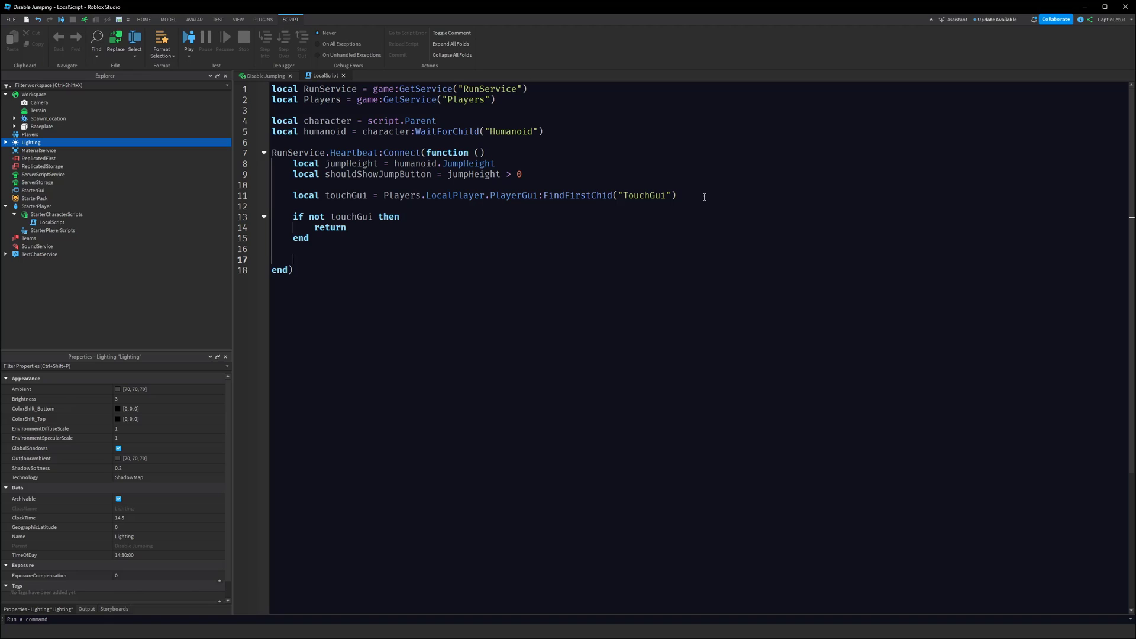
Find the JumpButton recursively with touchGui:FindFirstChild("JumpButton", true)
type("local jumpButton =")
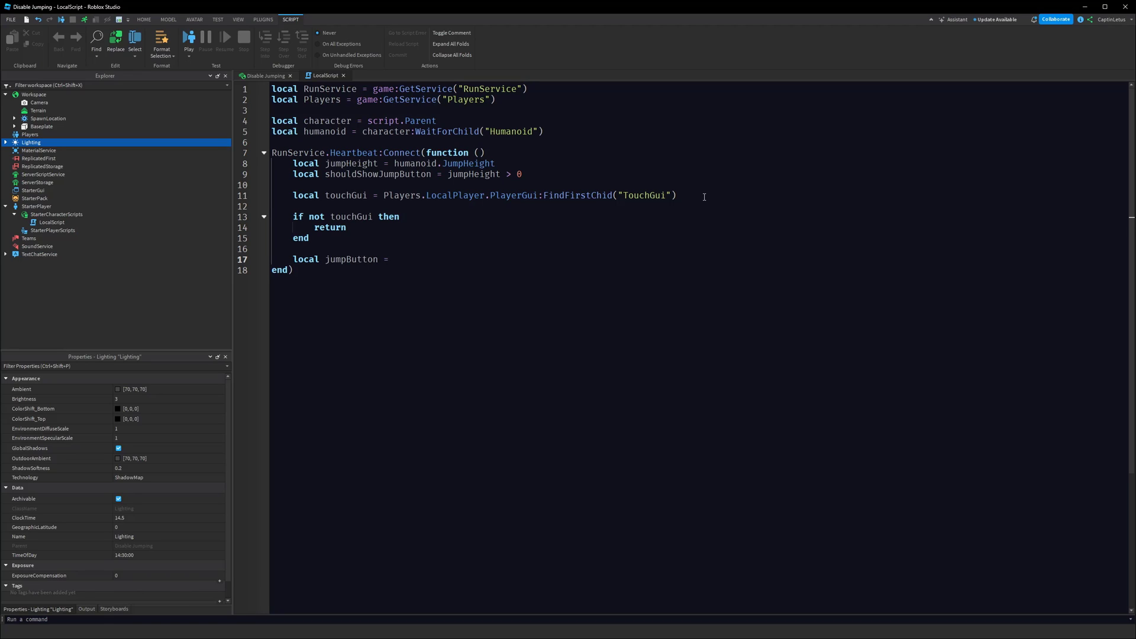
type("touchGui:")
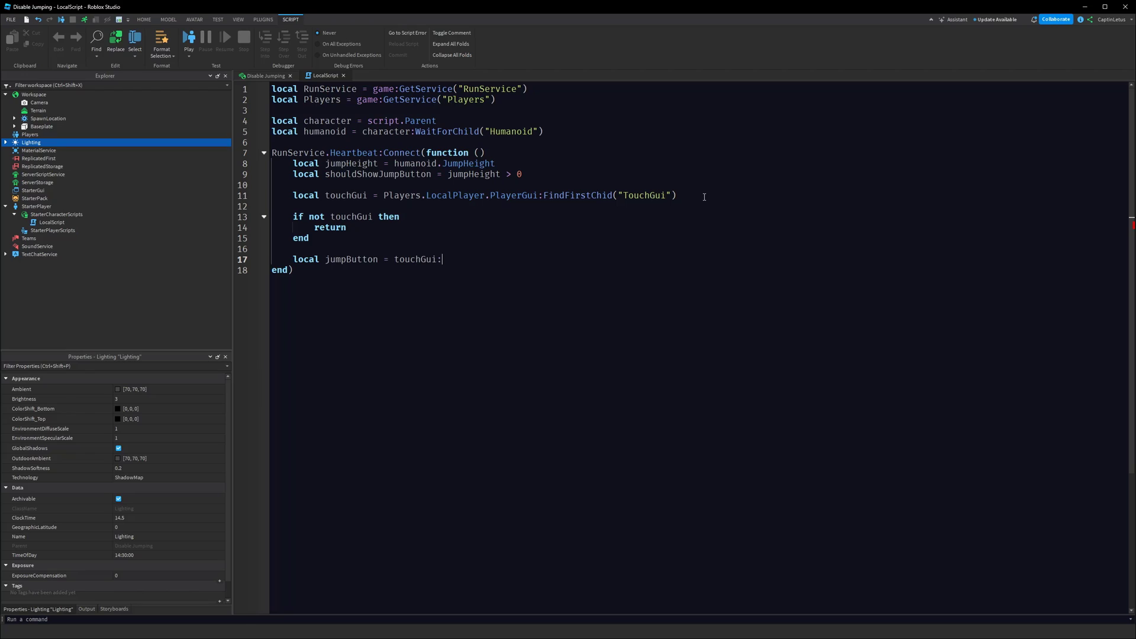
type("FindFirstChild(\"")
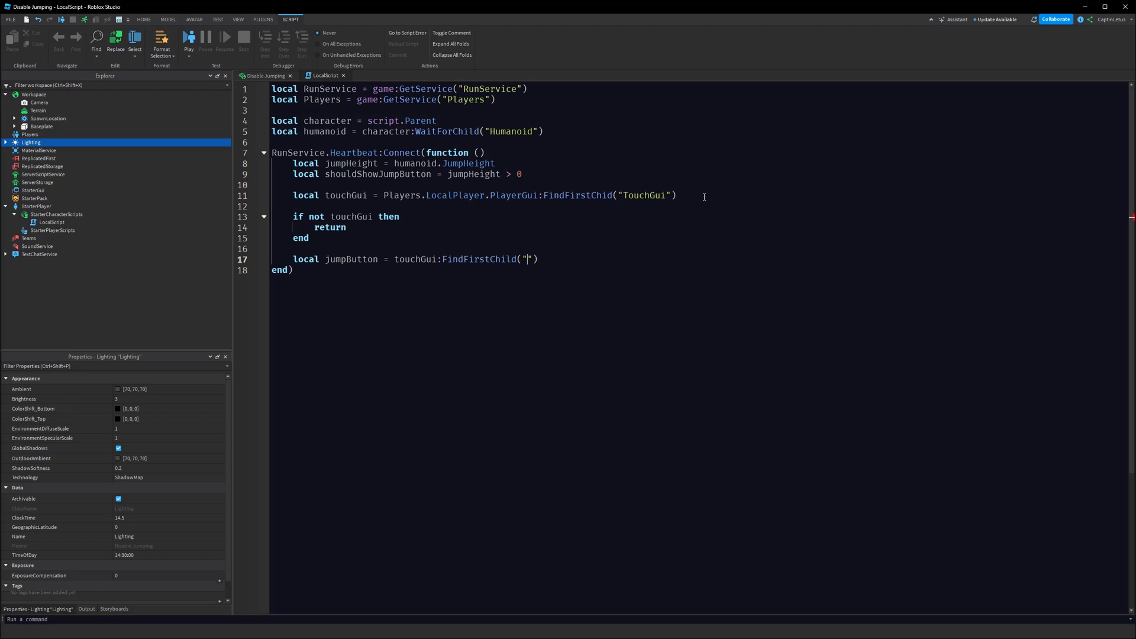
type("JumpButto")
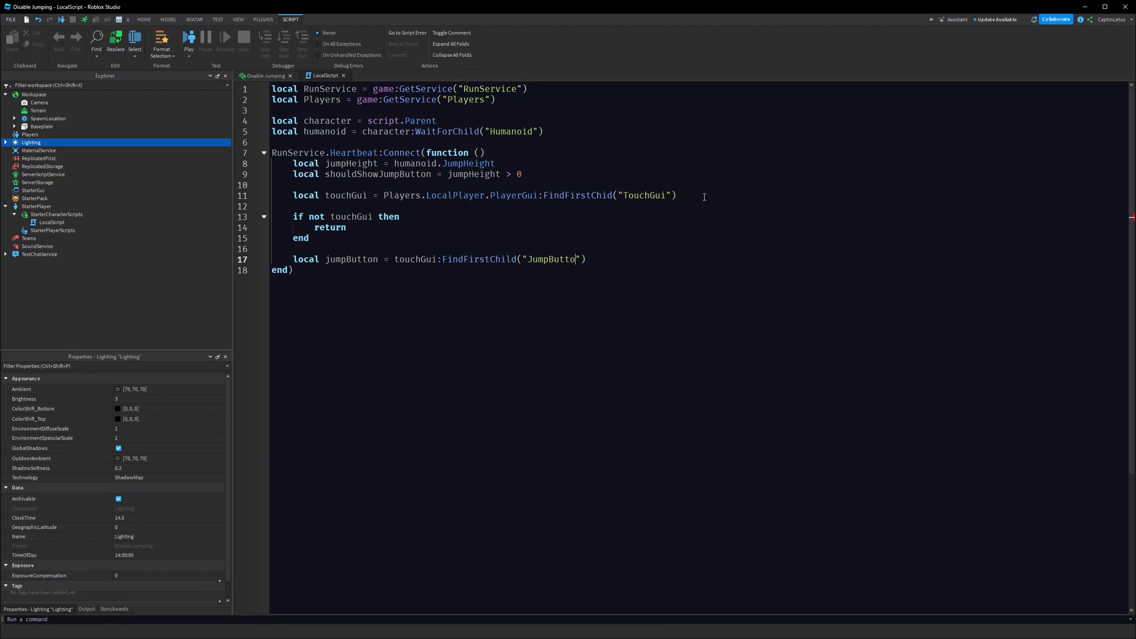
type("n\", true)")
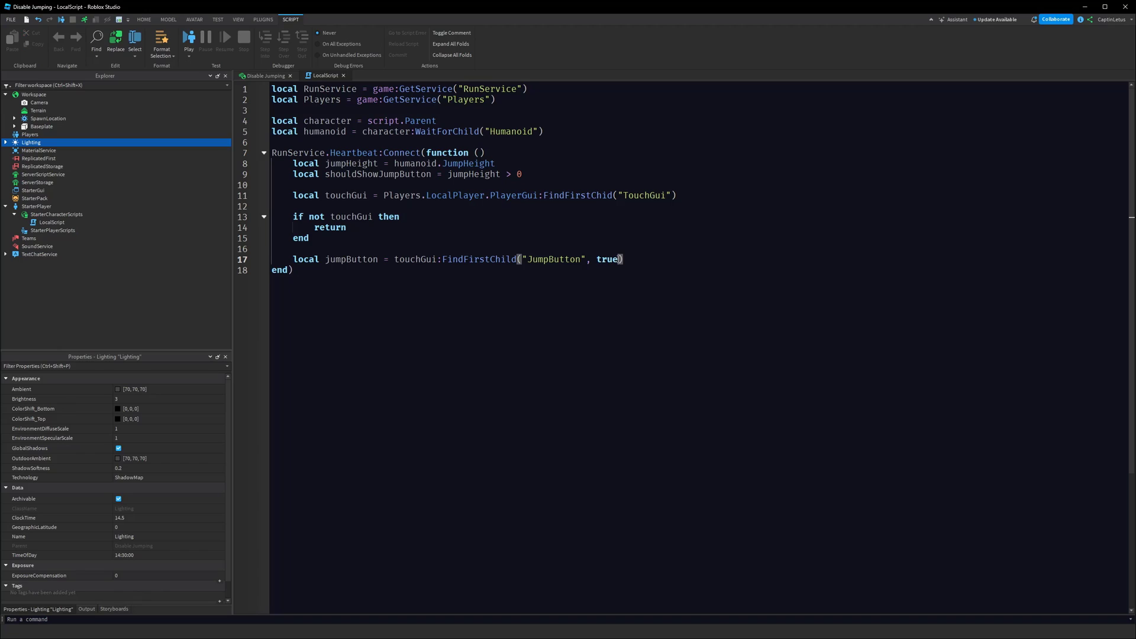
left_click(626, 259)
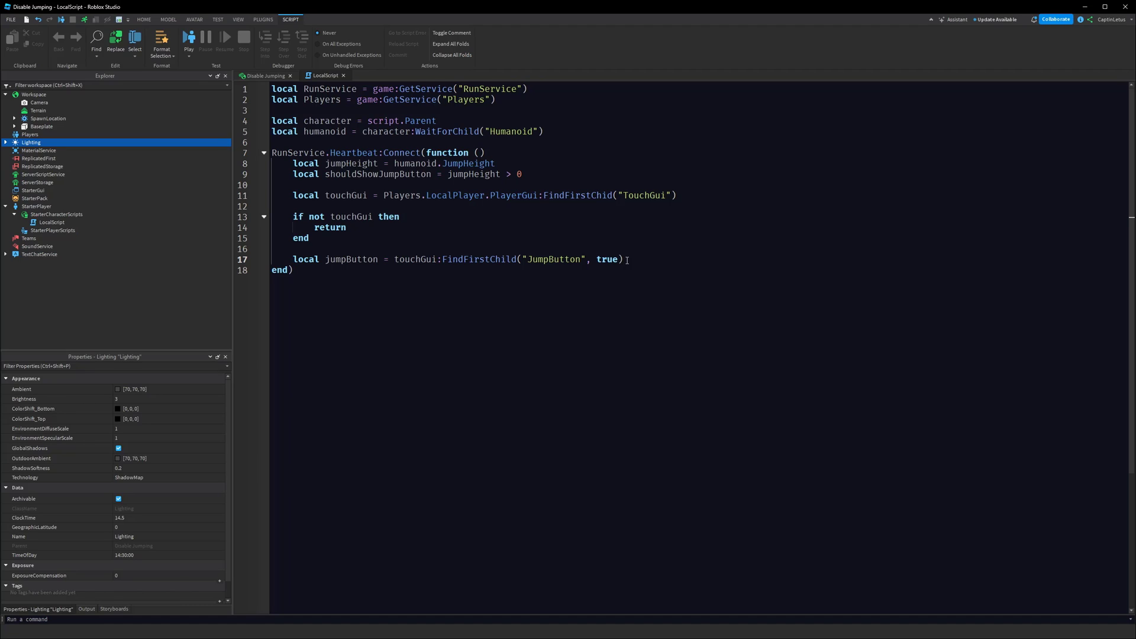
key("Enter")
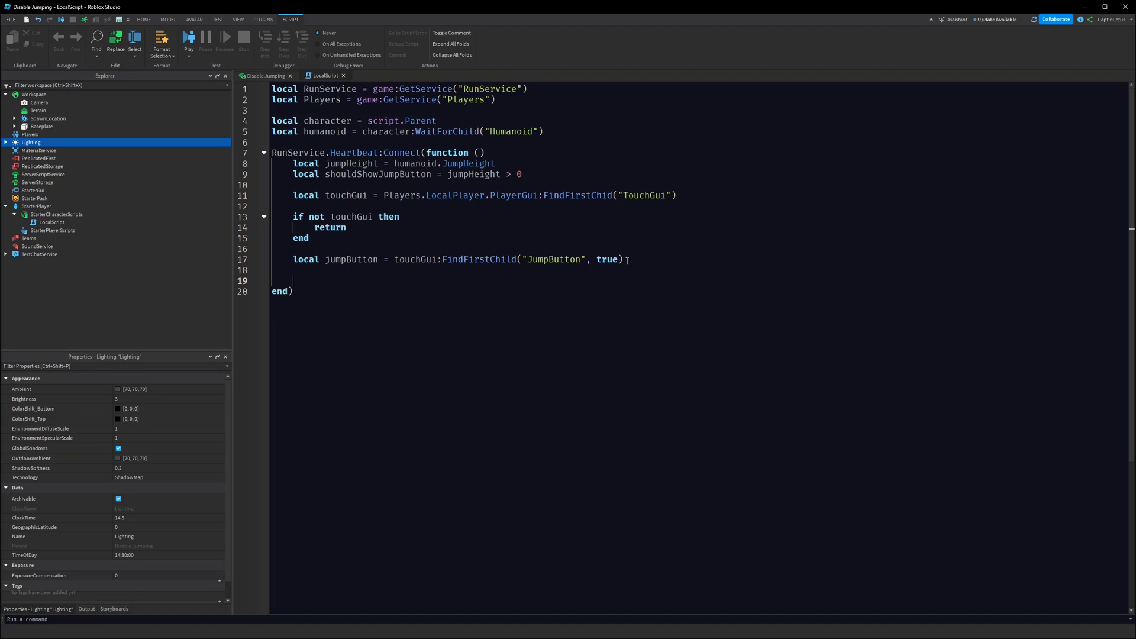
Add an 'if not jumpButton then return end' guard and set jumpButton.Visible = shouldShowJumpButton
type("if")
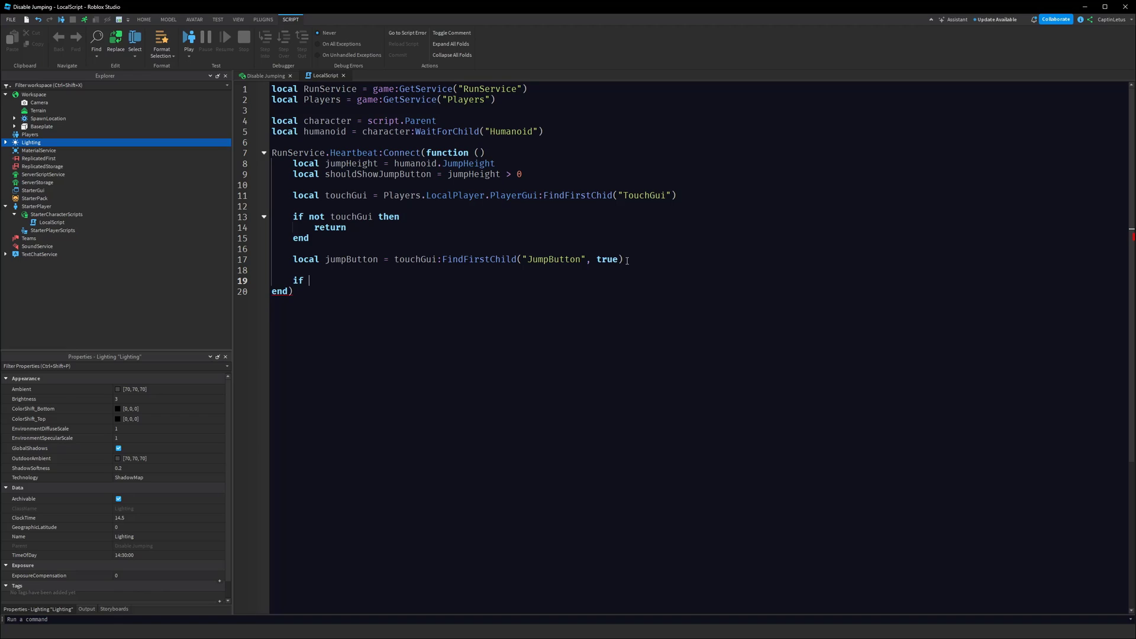
type("not jumpButton ten")
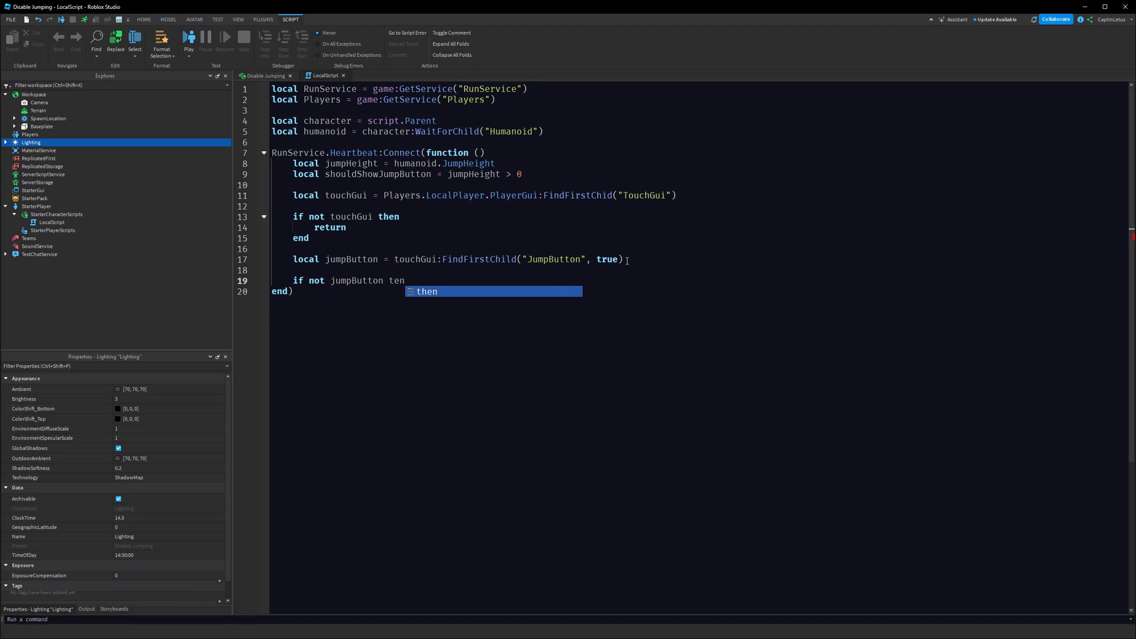
key("Tab")
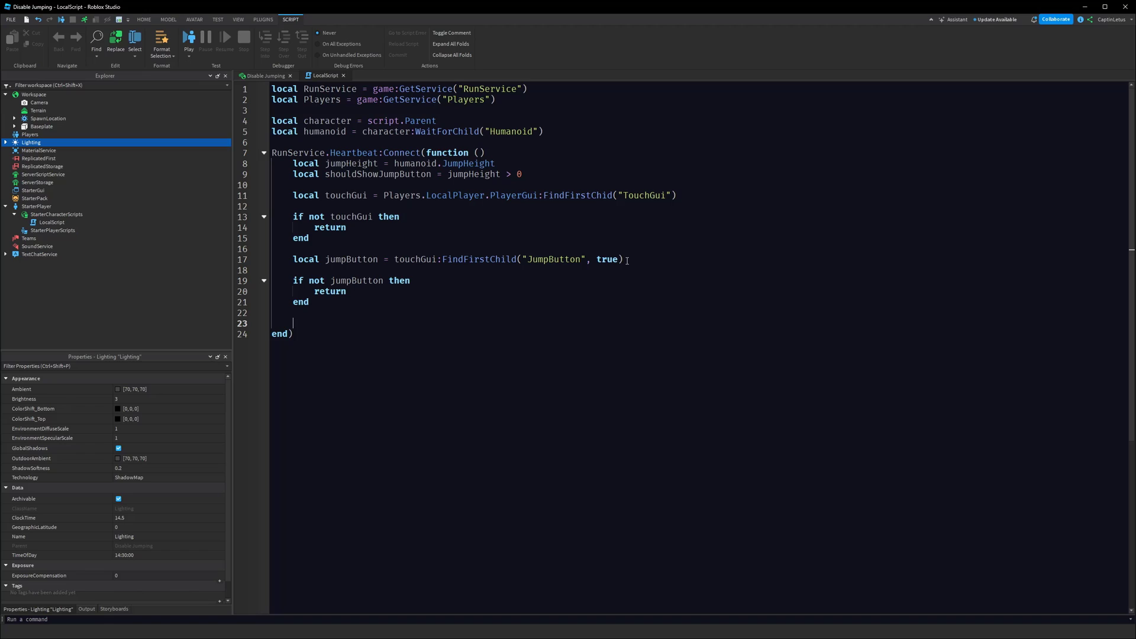
type("jumpButton.V")
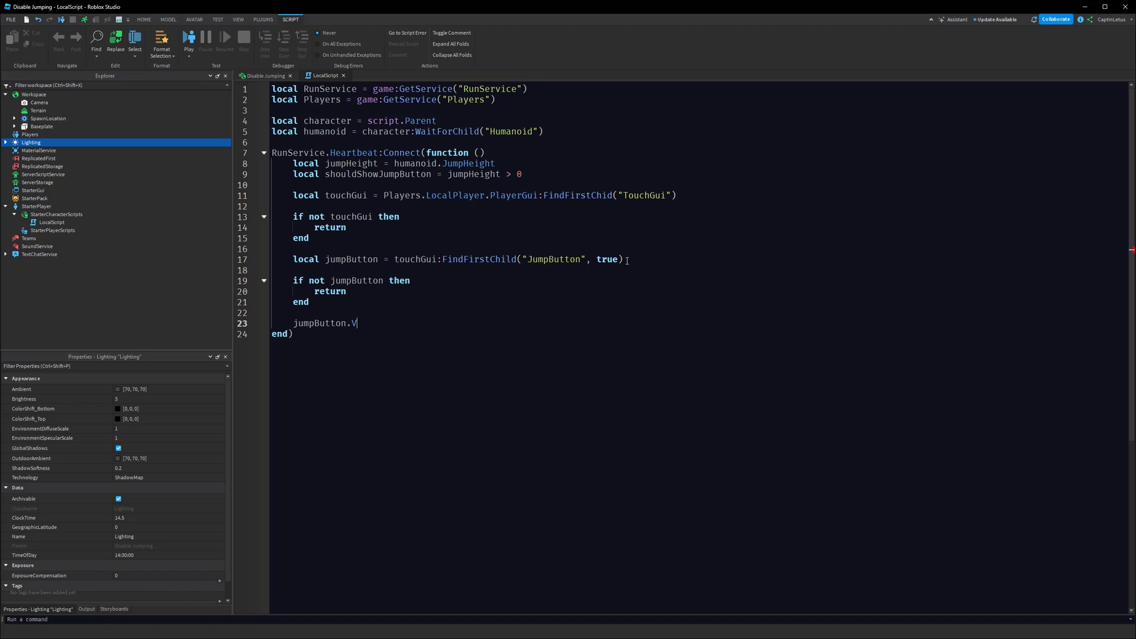
type("isible = s")
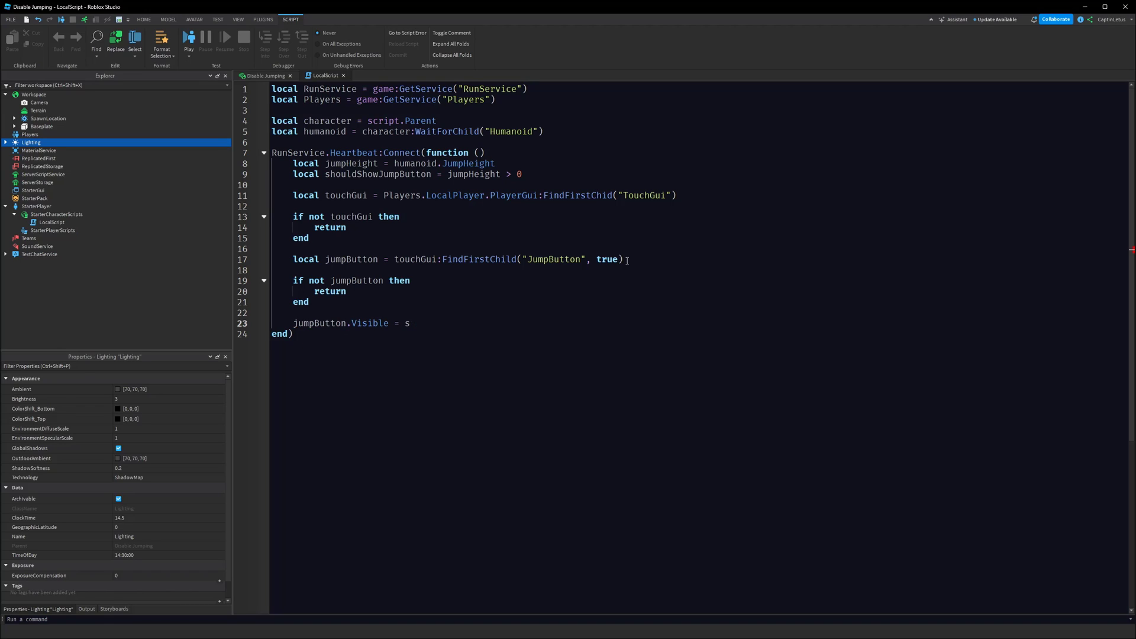
type("houldShowJumpButton")
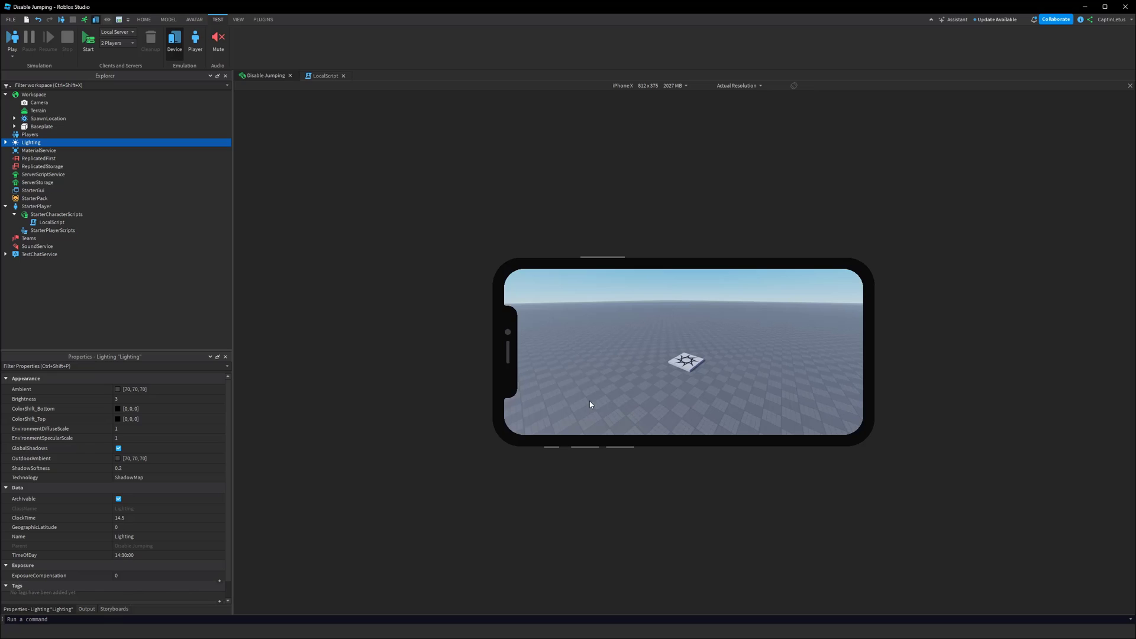
left_click(11, 37)
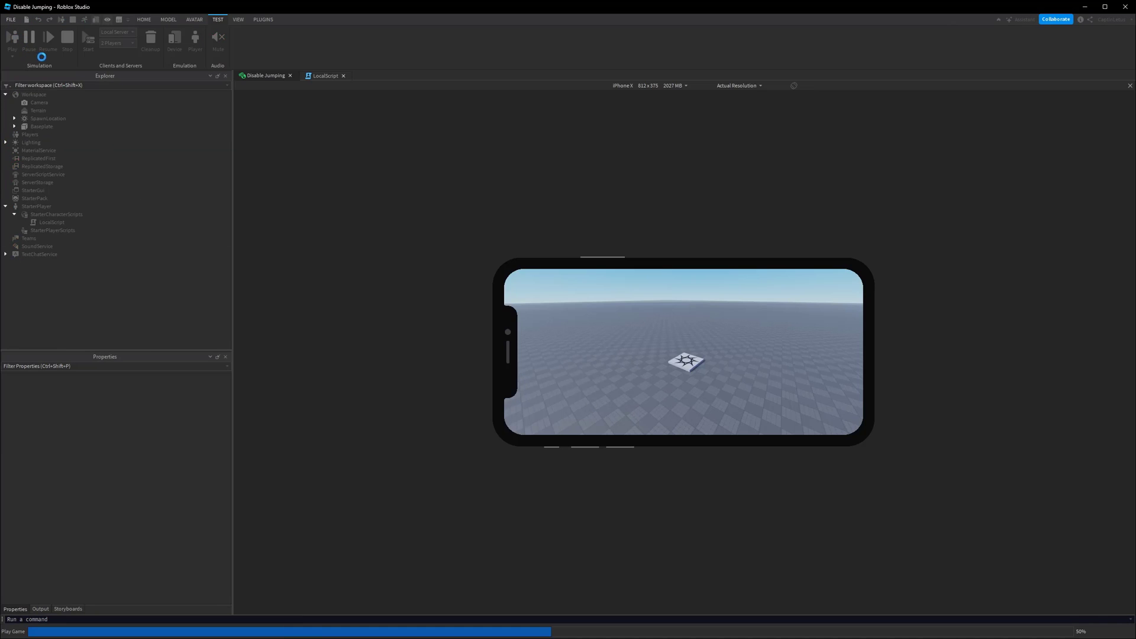
left_click(10, 35)
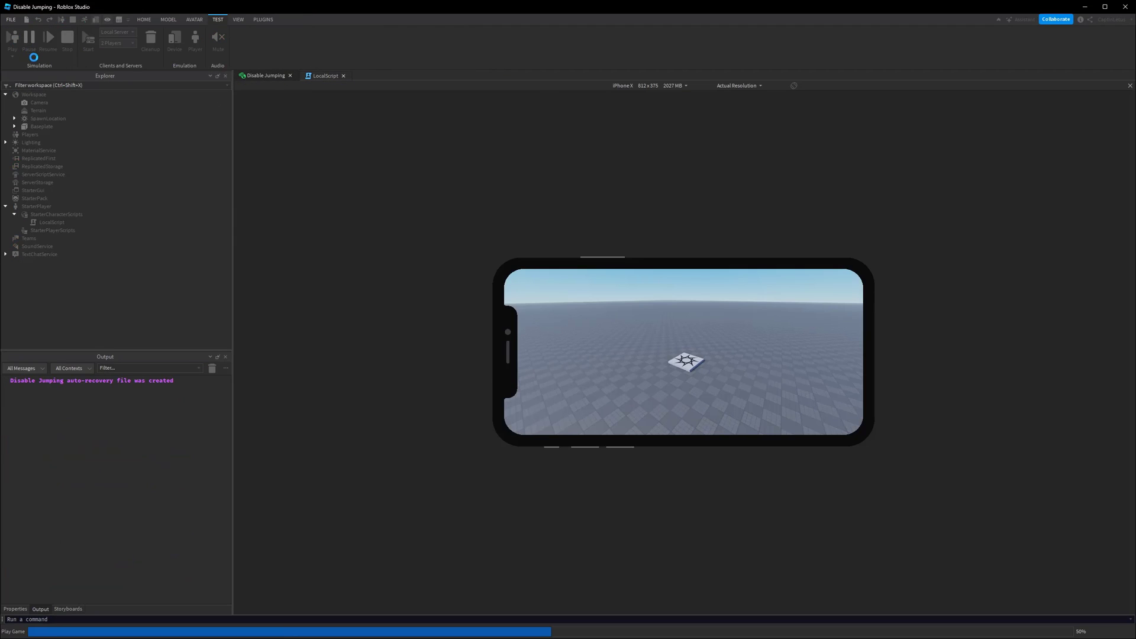
left_click(12, 37)
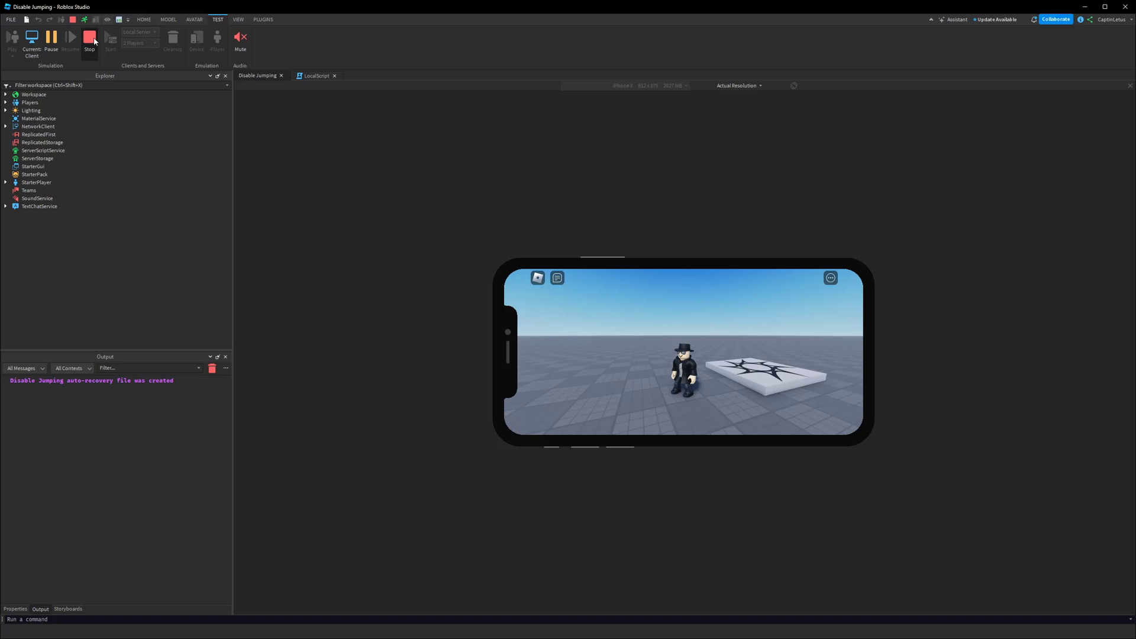
left_click(91, 37)
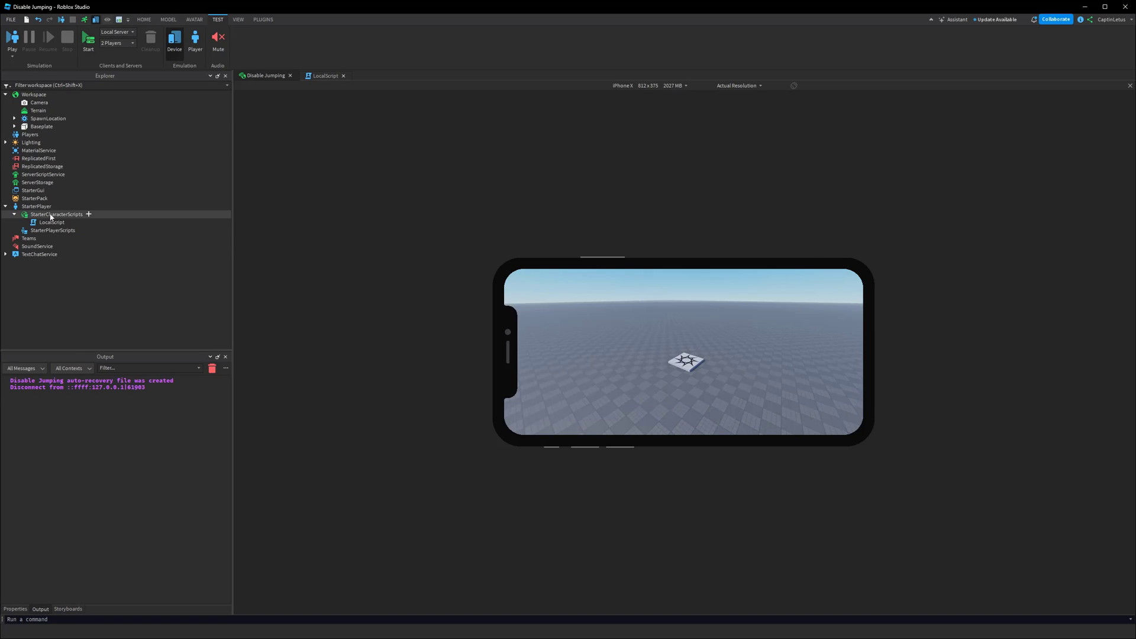
left_click(34, 206)
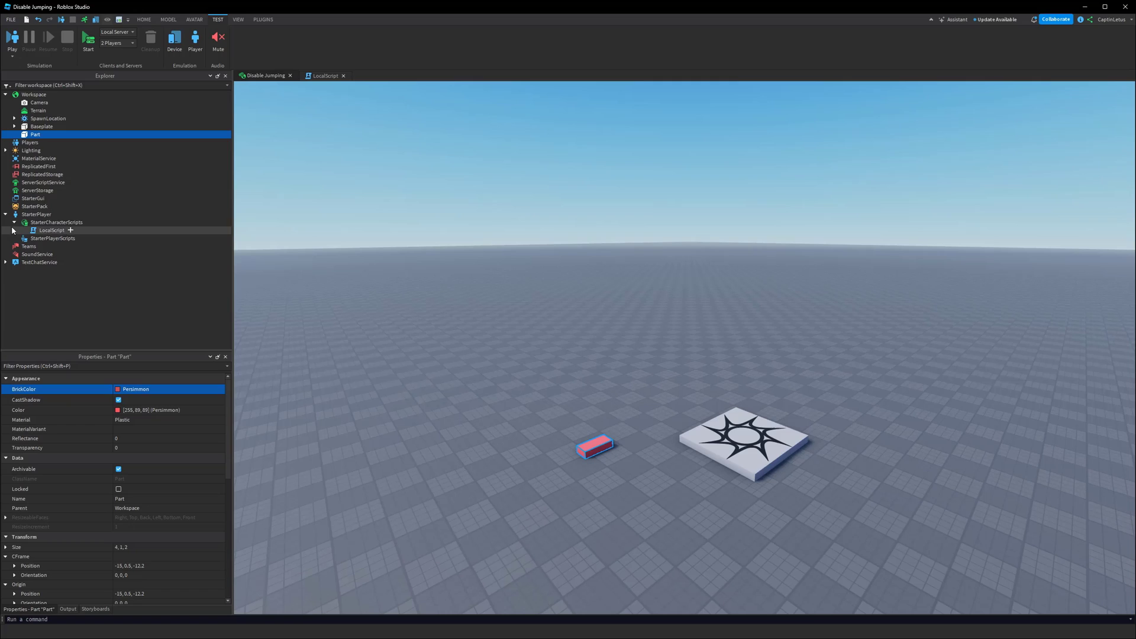
left_click(70, 230)
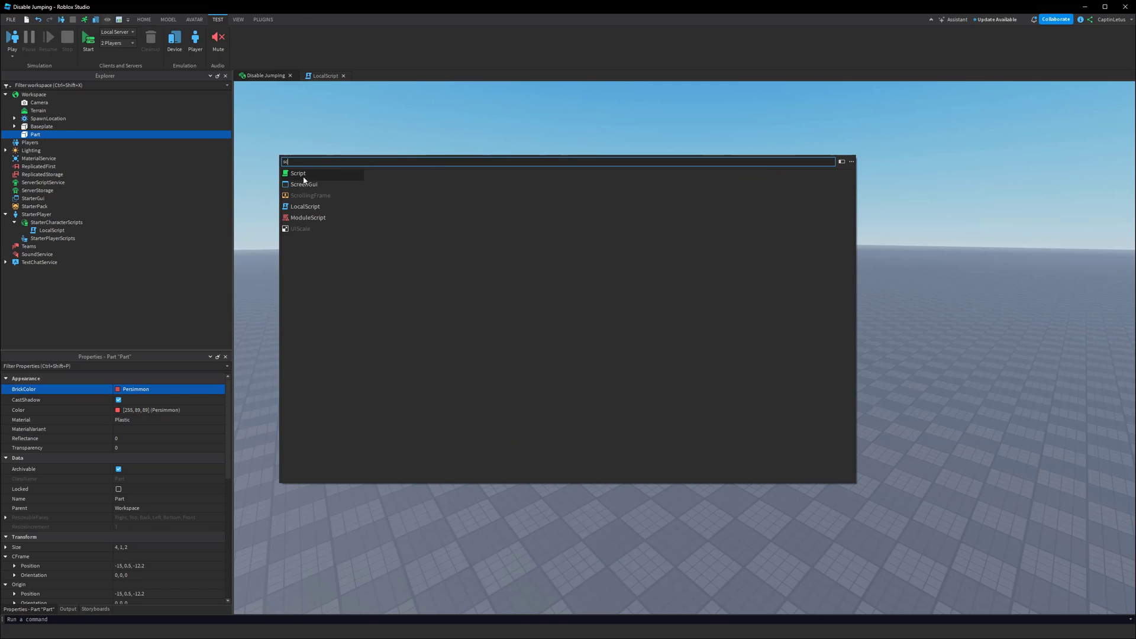
left_click(298, 173)
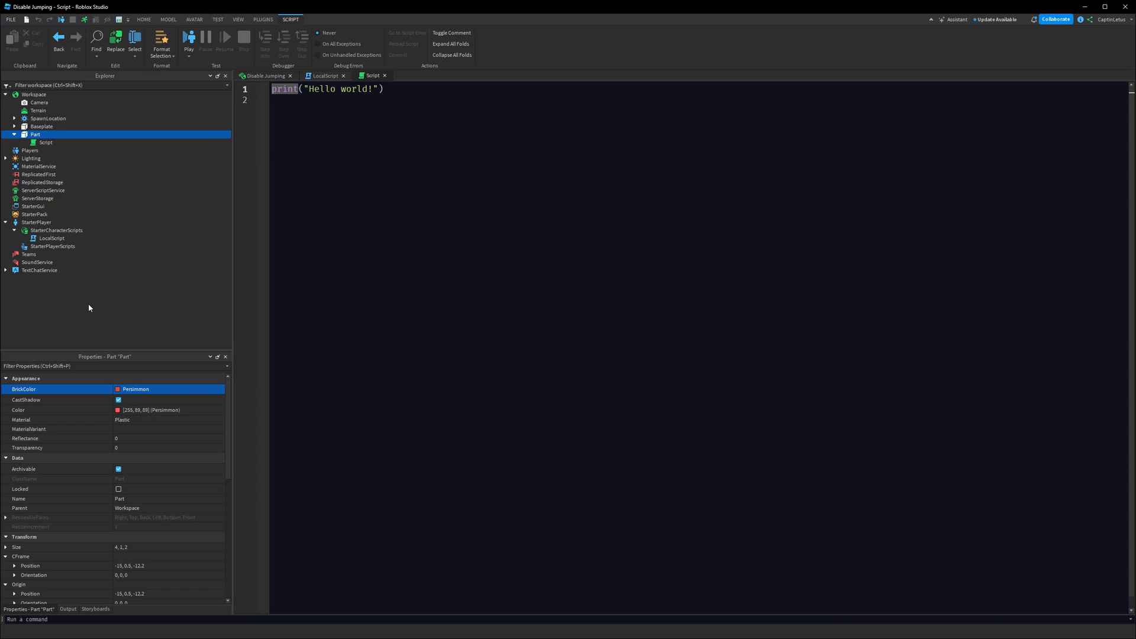
left_click(44, 142)
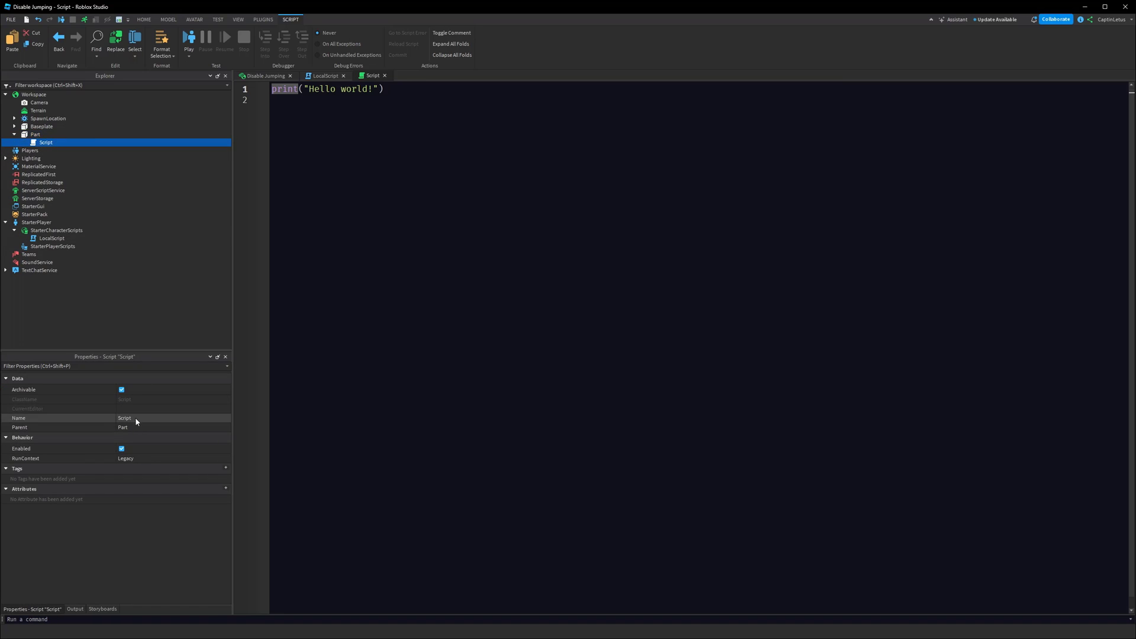
type("RemoveJump")
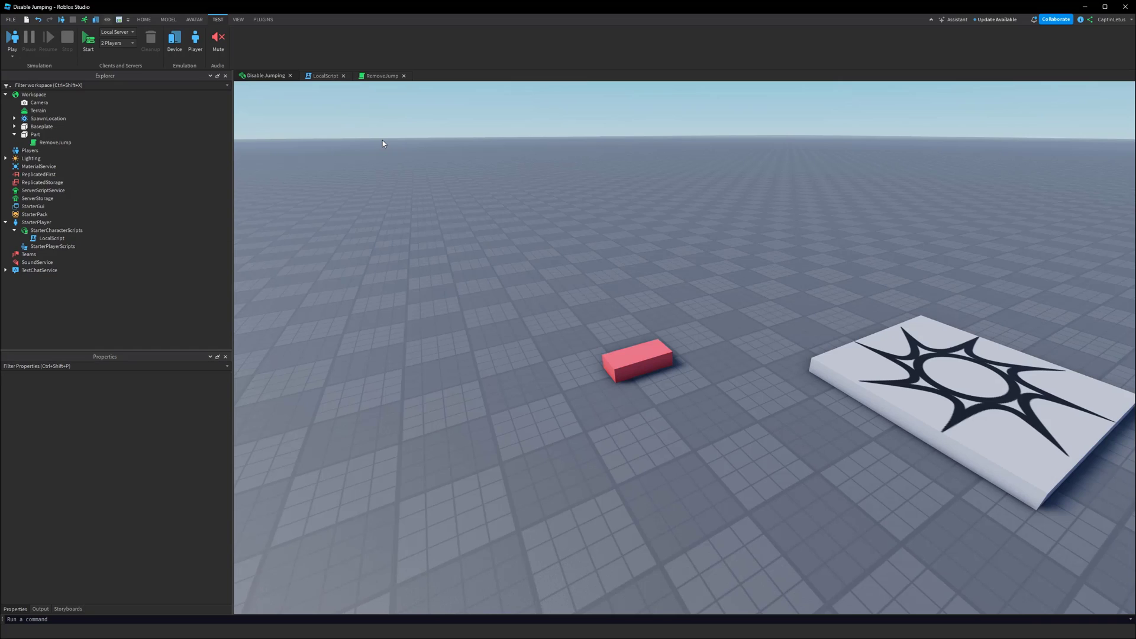
mouse_move(369, 74)
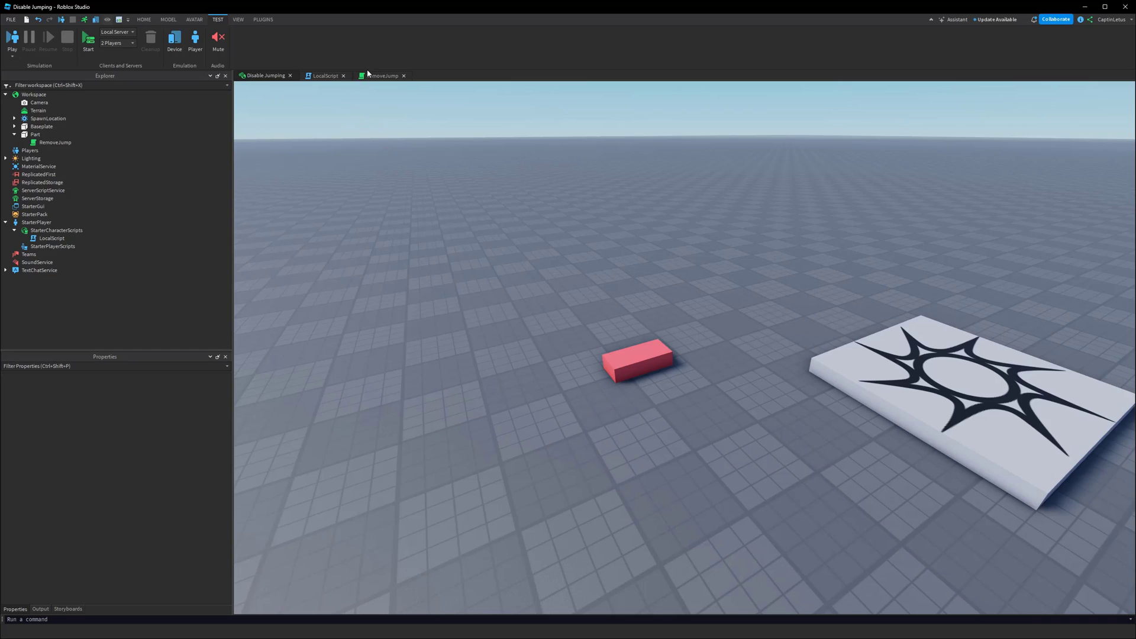
In RemoveJump, connect script.Parent.Touched to find the touching character's Humanoid
left_click(382, 75)
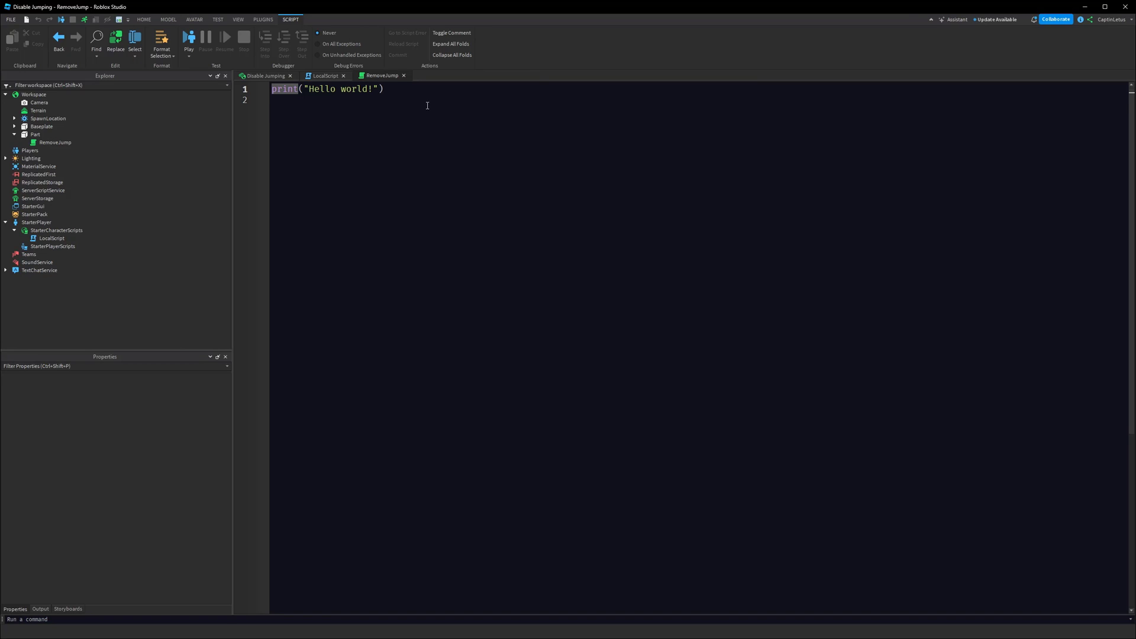
type("script.Parent")
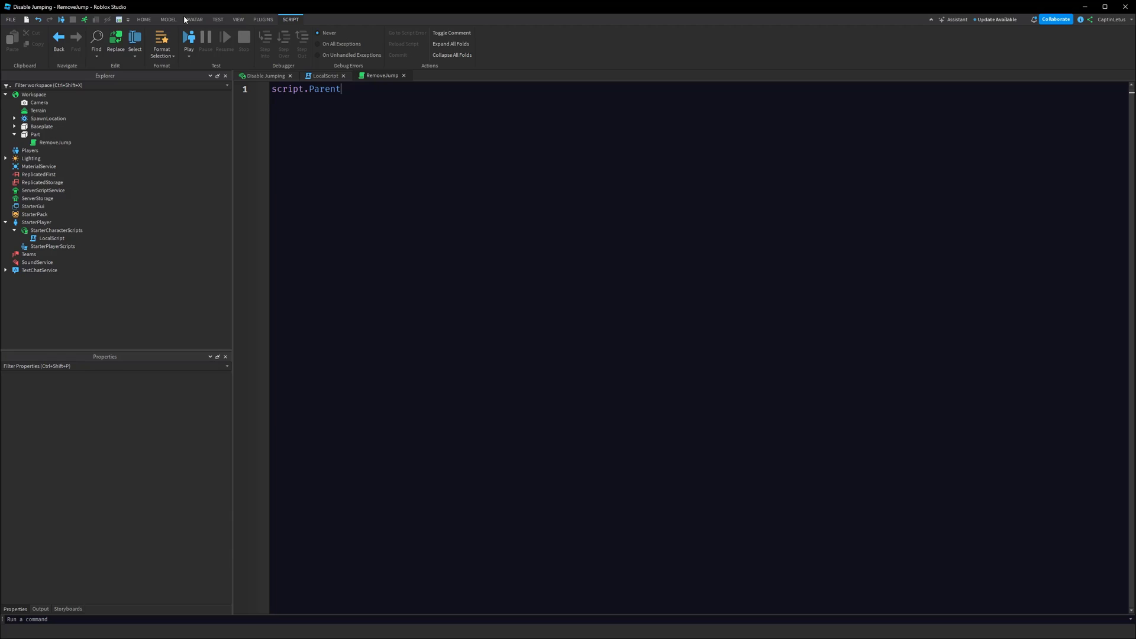
type(".Touched:Connect(function (hit")
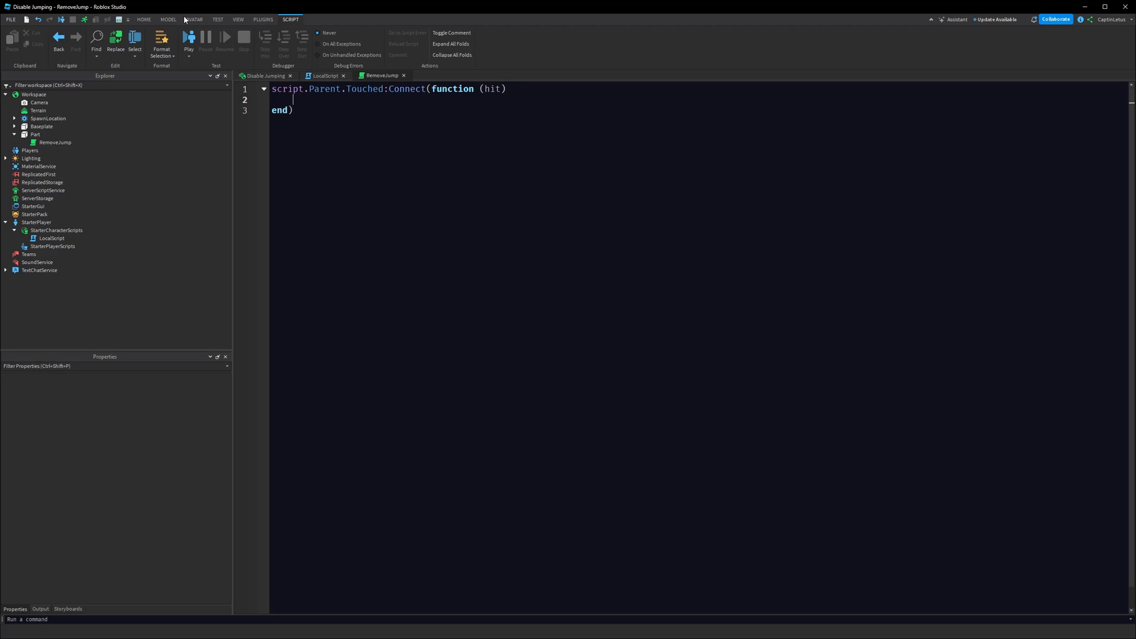
type("local chara")
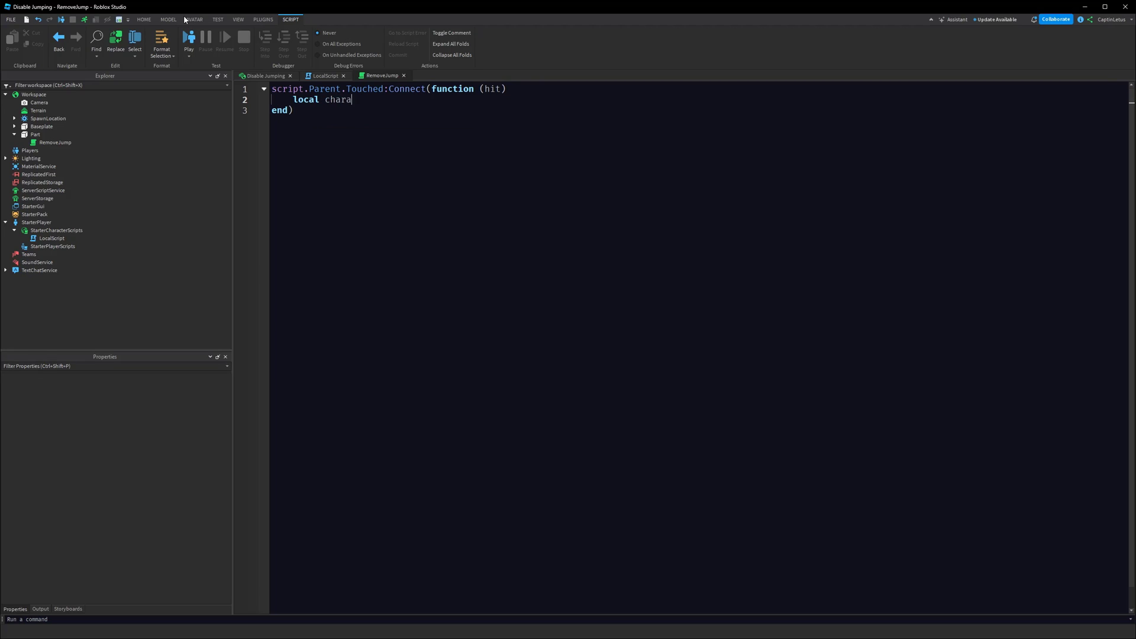
type("cter = hit")
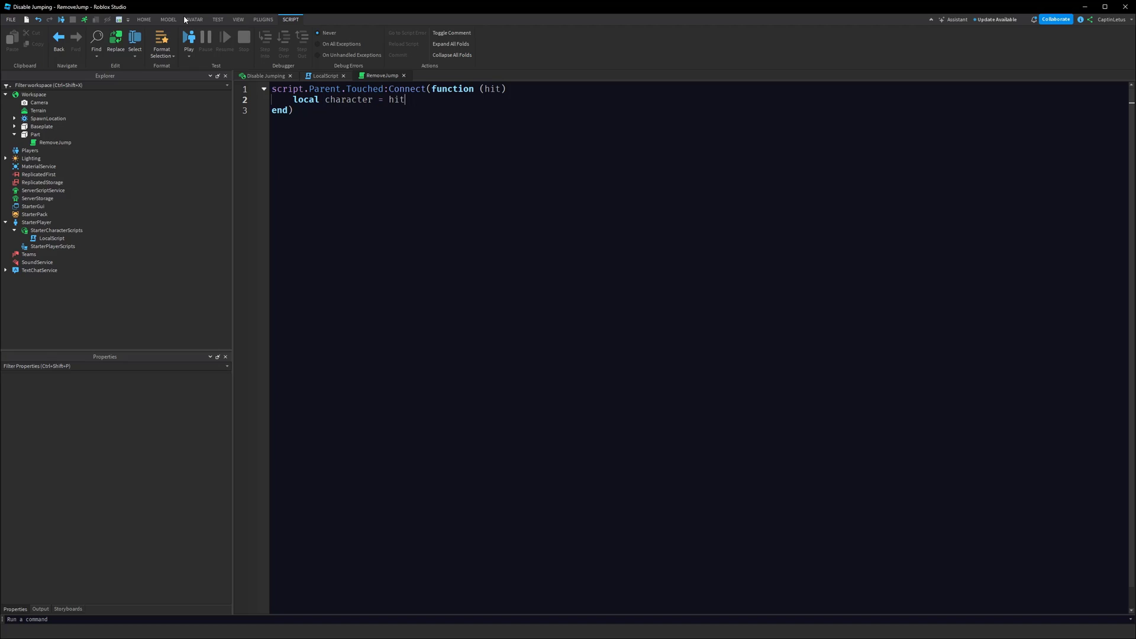
type(".Parent")
type("local humanoid =")
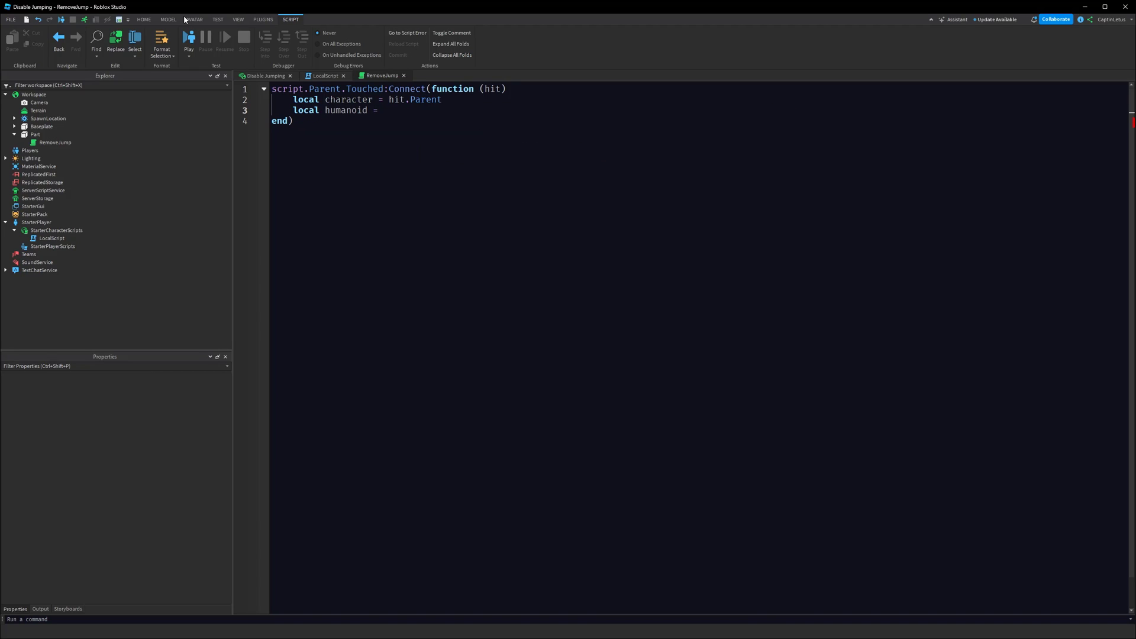
type("character:FindFirstChild(")
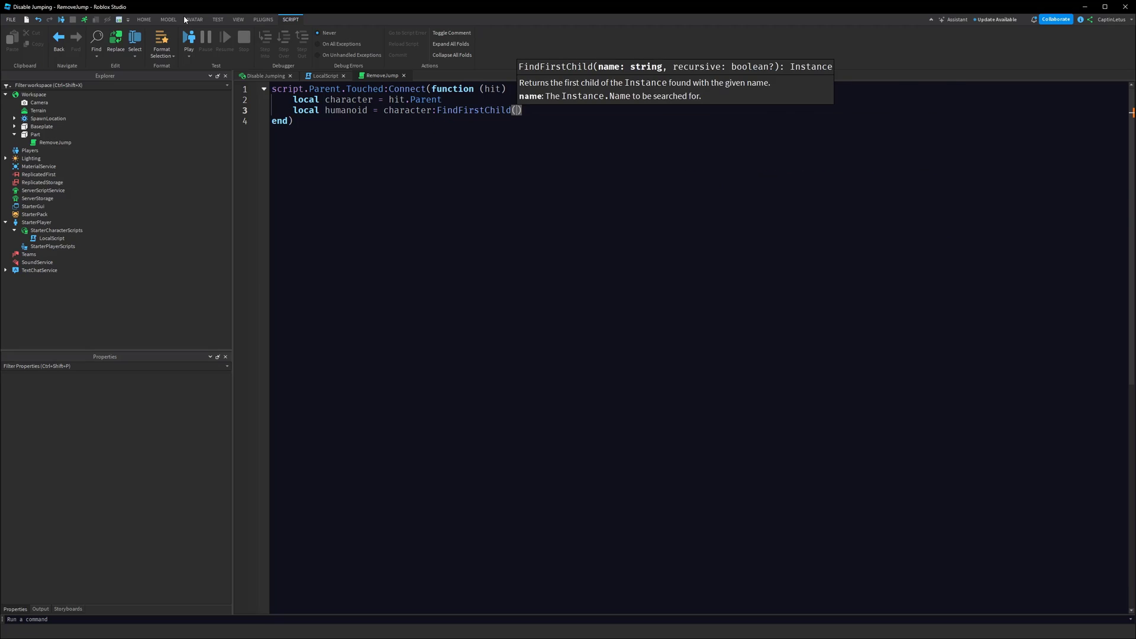
type("\"Humanoid\"")
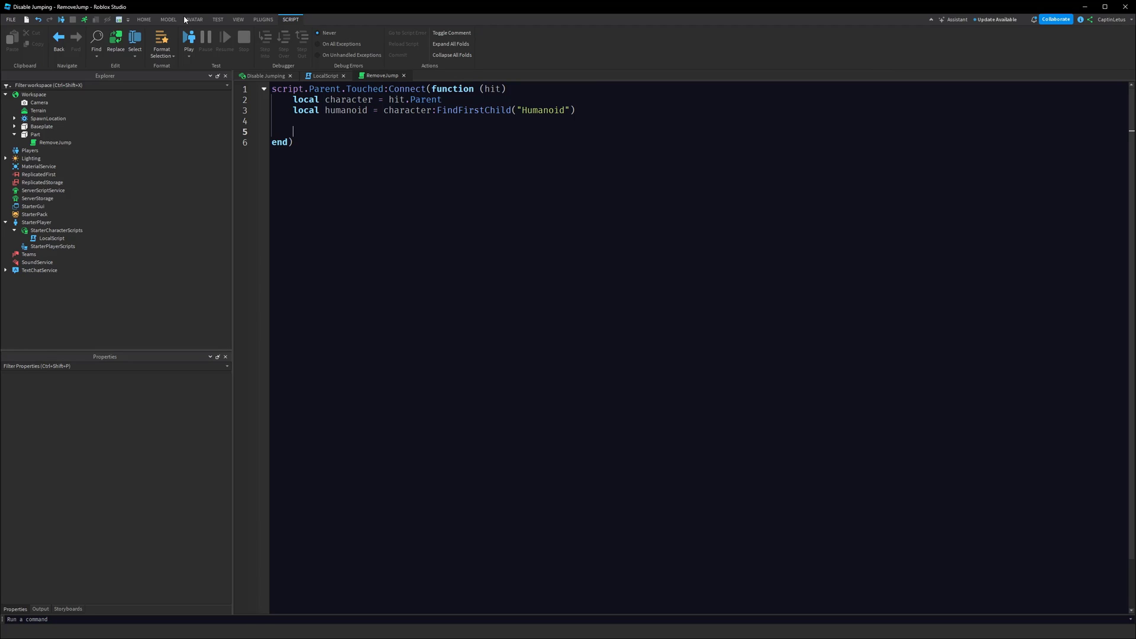
Return if no humanoid is found, otherwise set its JumpHeight to 0
type("if not humanoid")
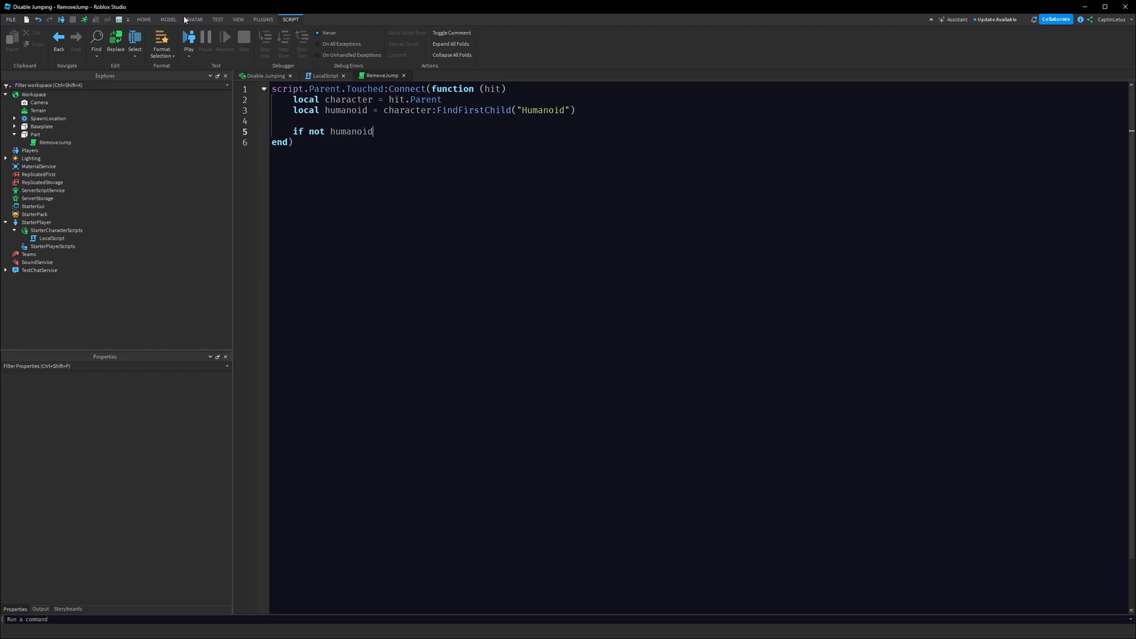
type("then")
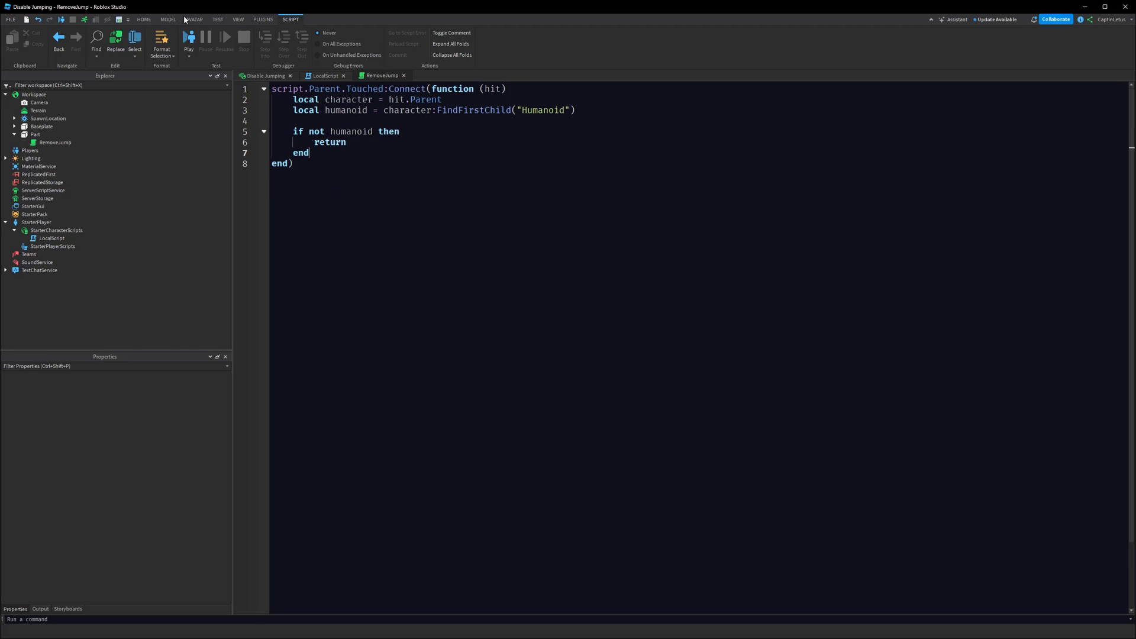
type("humanoid.JumpH")
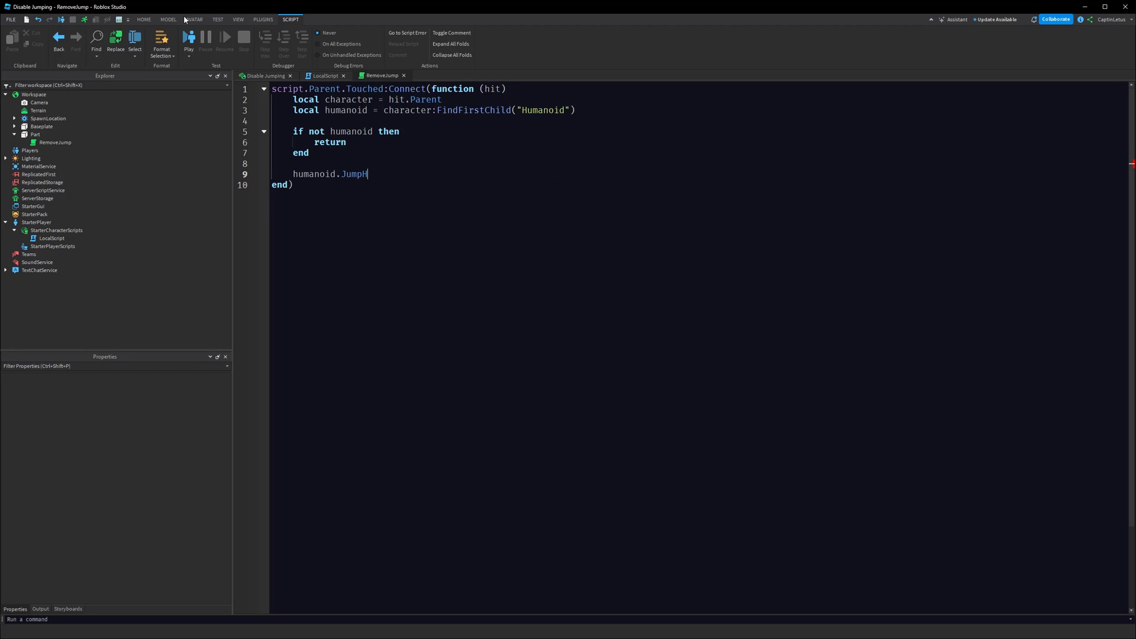
type("eight")
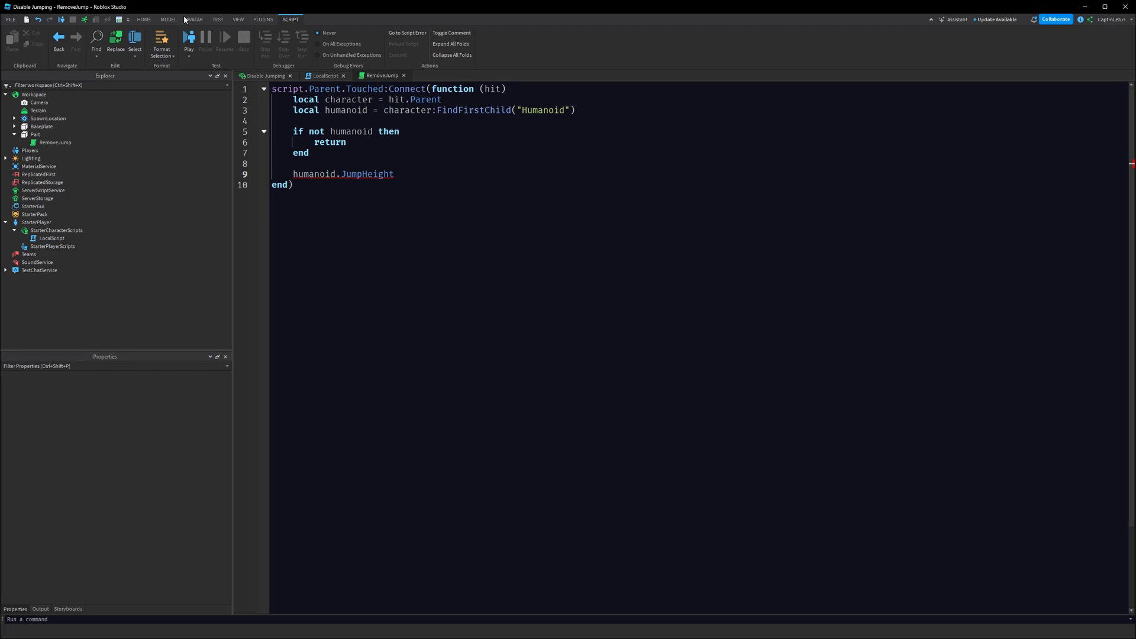
type("= 0")
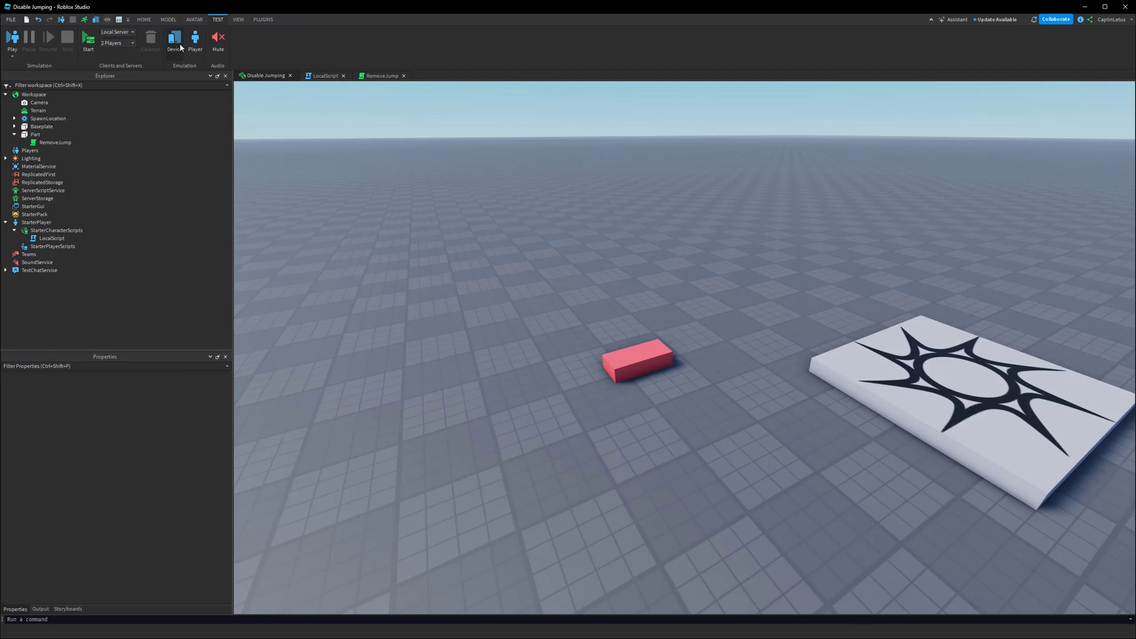
left_click(177, 35)
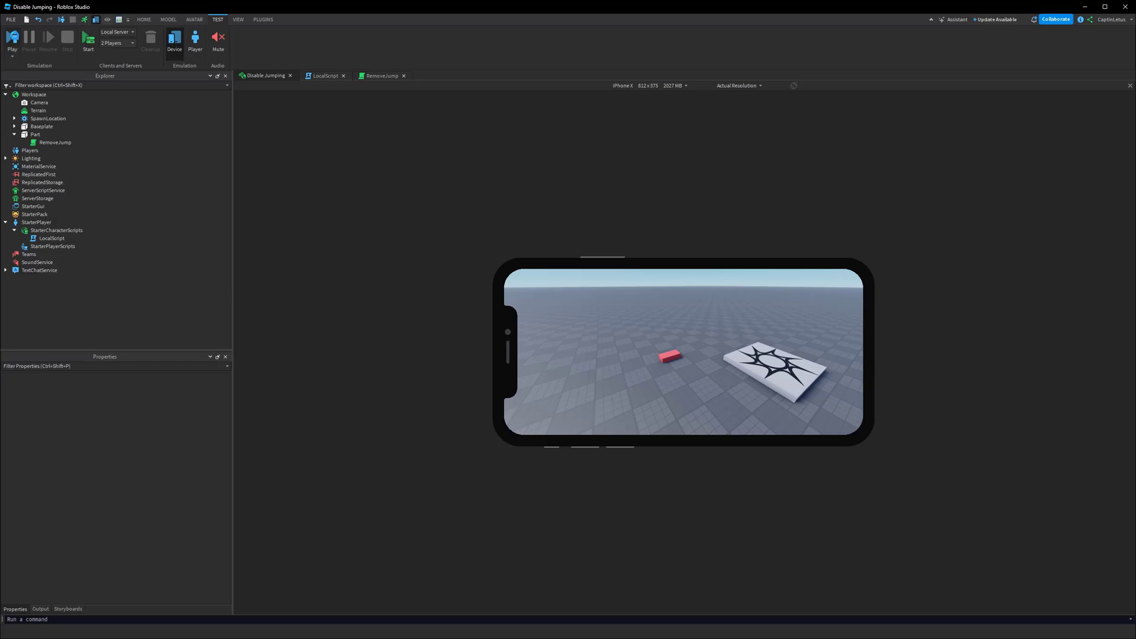
left_click(24, 35)
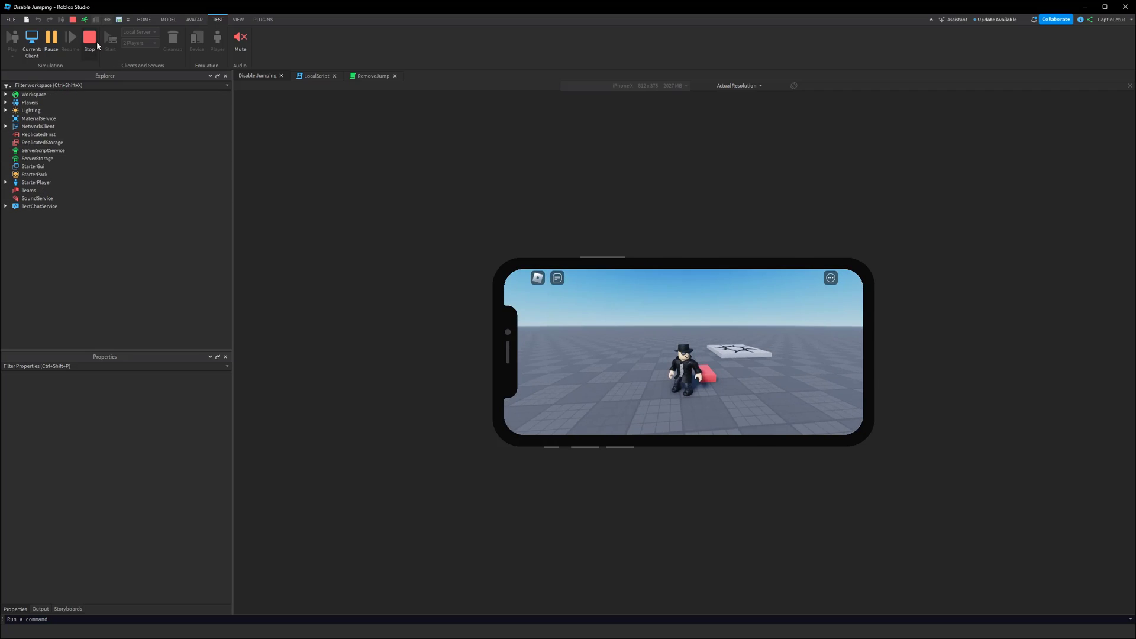
left_click(91, 37)
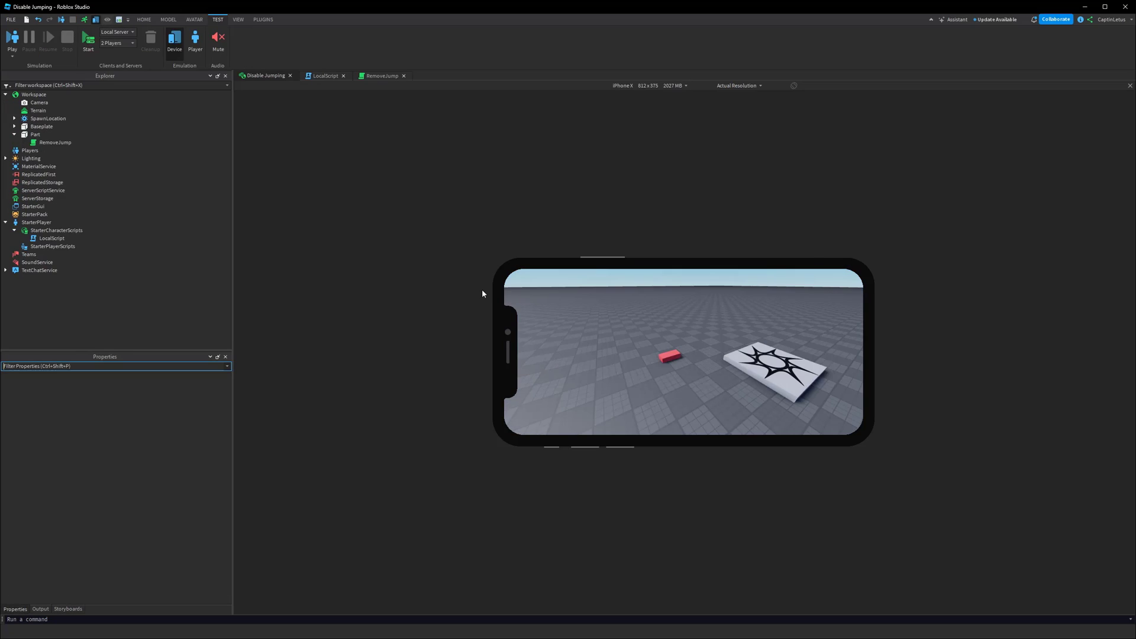
left_click(177, 37)
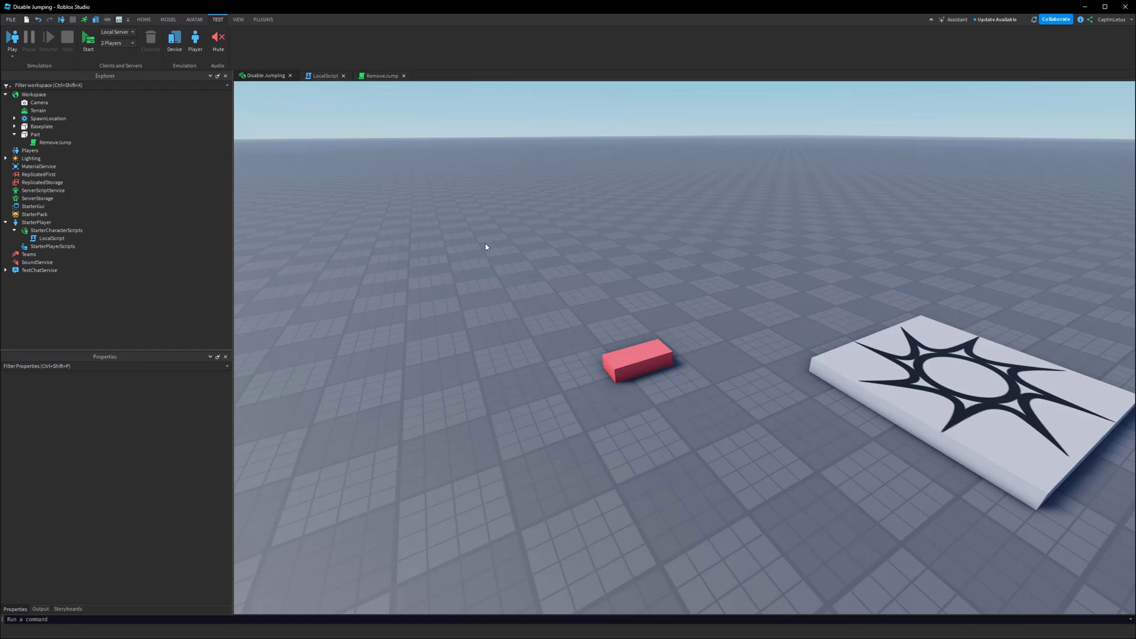
mouse_move(487, 266)
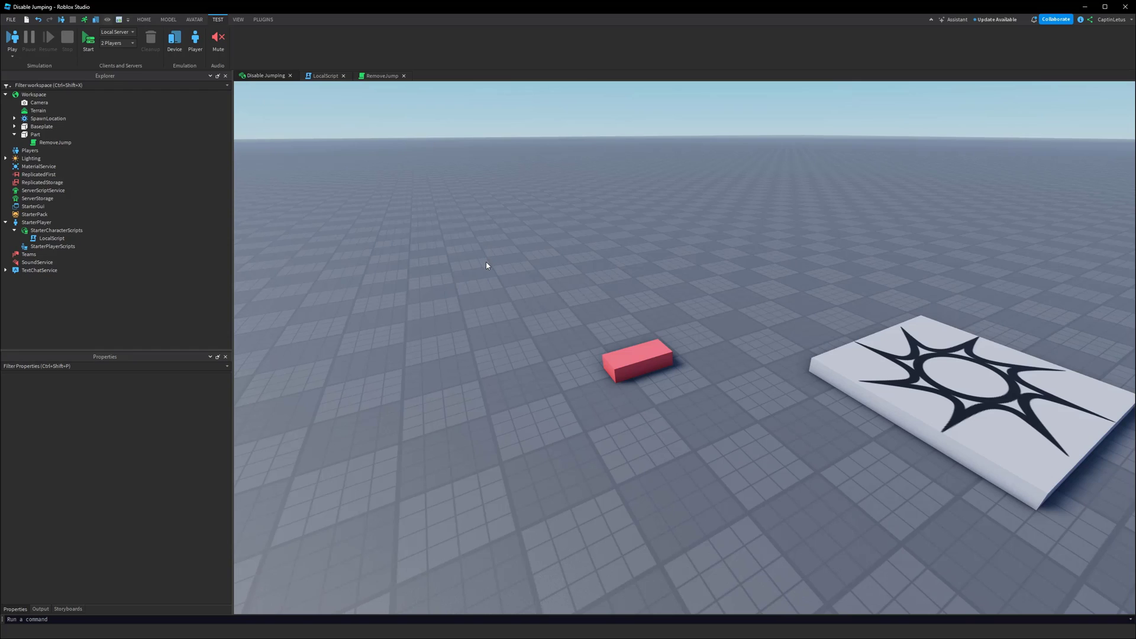